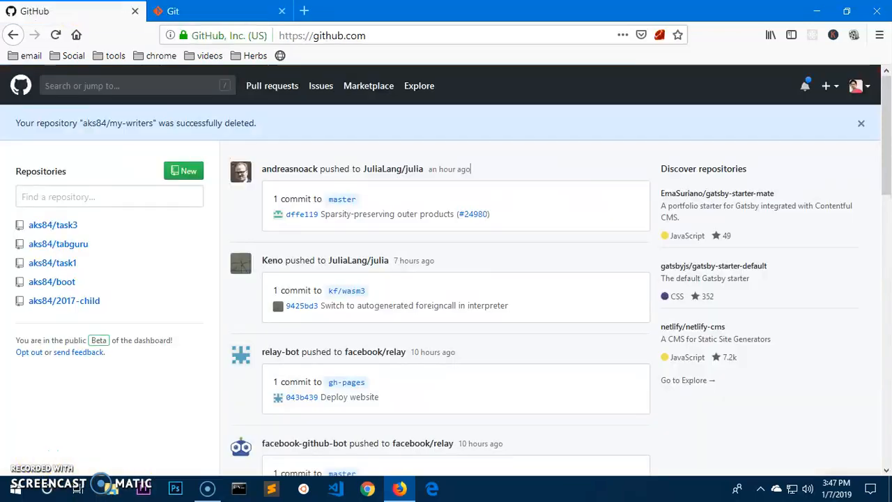
# Glance at the Git website, return to the GitHub dashboard and minimize the command window
pyautogui.click(202, 11)
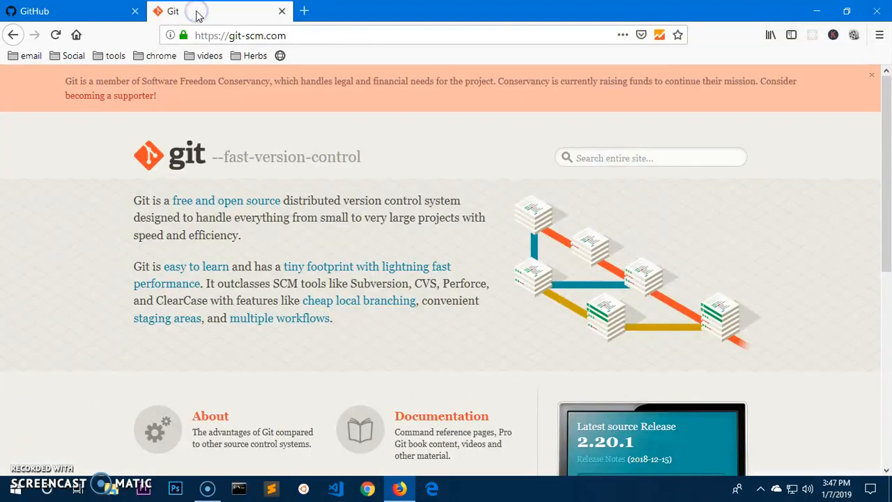
pyautogui.click(42, 11)
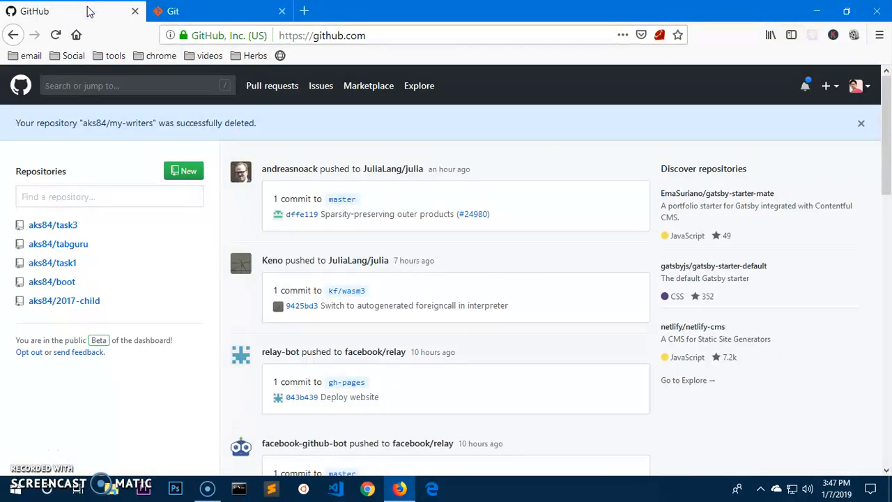
pyautogui.moveTo(95, 22)
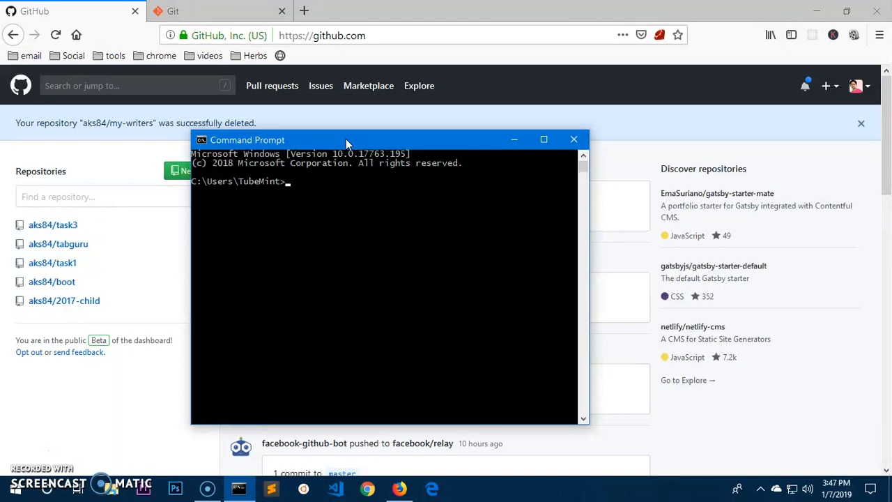
pyautogui.moveTo(514, 140)
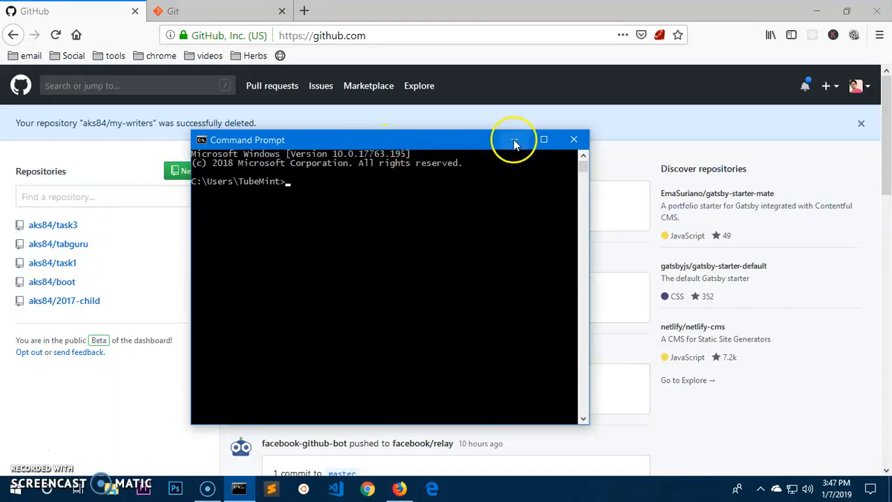
pyautogui.click(182, 11)
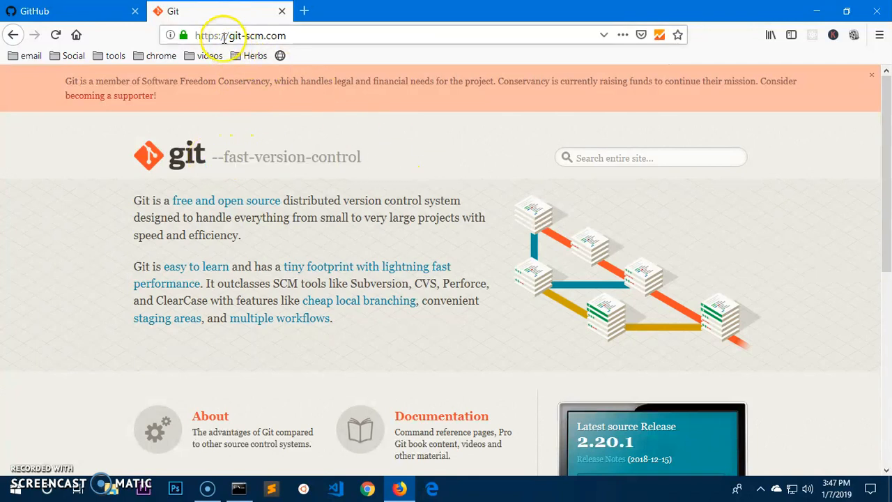
# Scroll the git-scm.com page and close its tab, leaving only the GitHub dashboard
pyautogui.scroll(-3)
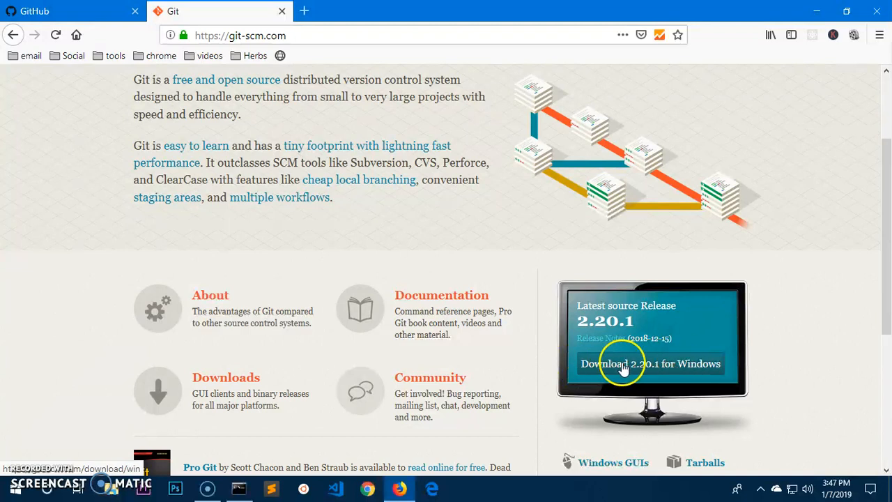
pyautogui.moveTo(491, 276)
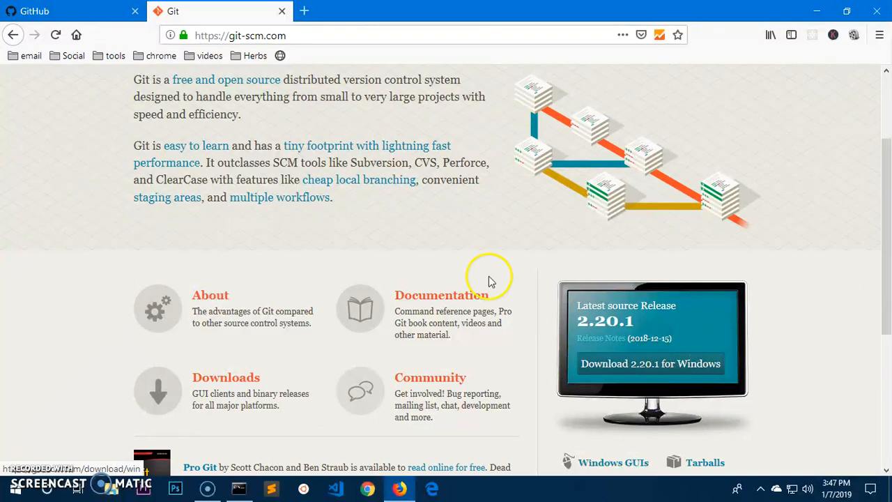
pyautogui.click(240, 36)
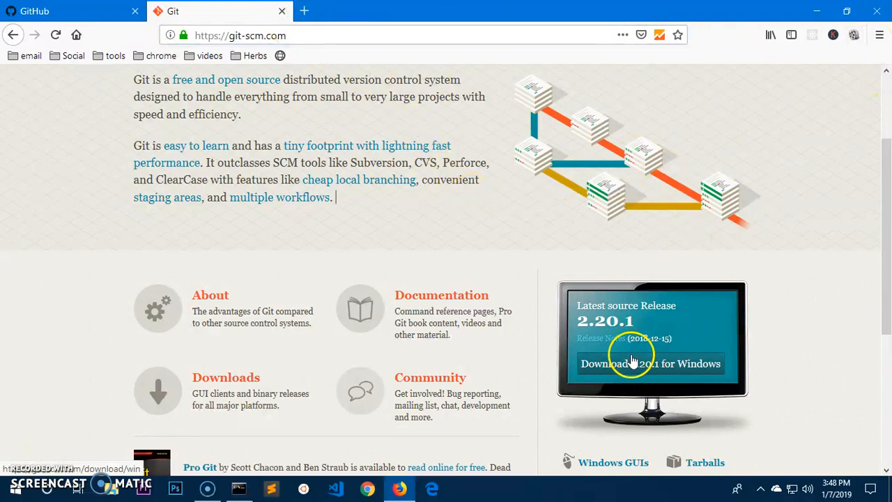
pyautogui.moveTo(282, 11)
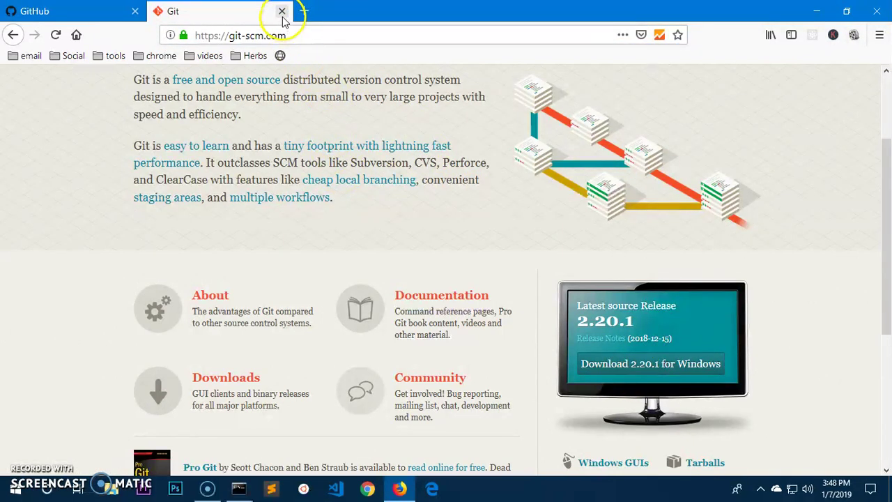
pyautogui.click(282, 11)
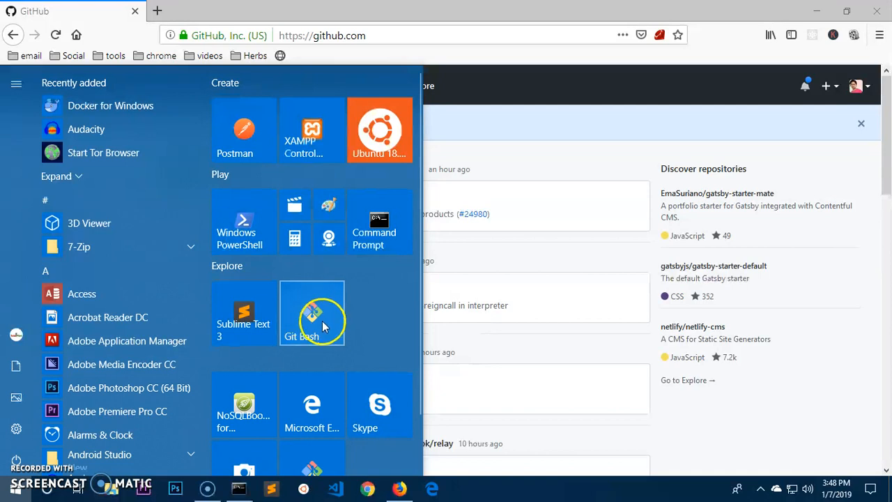
pyautogui.scroll(-3)
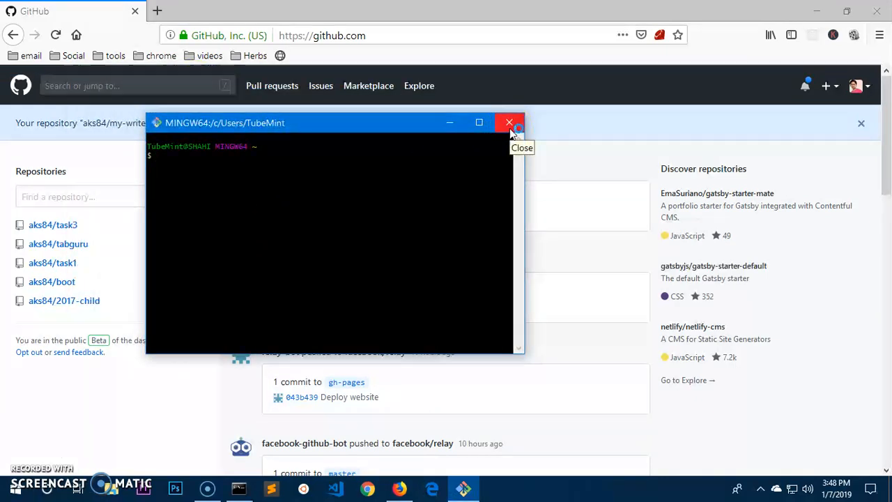
pyautogui.click(509, 122)
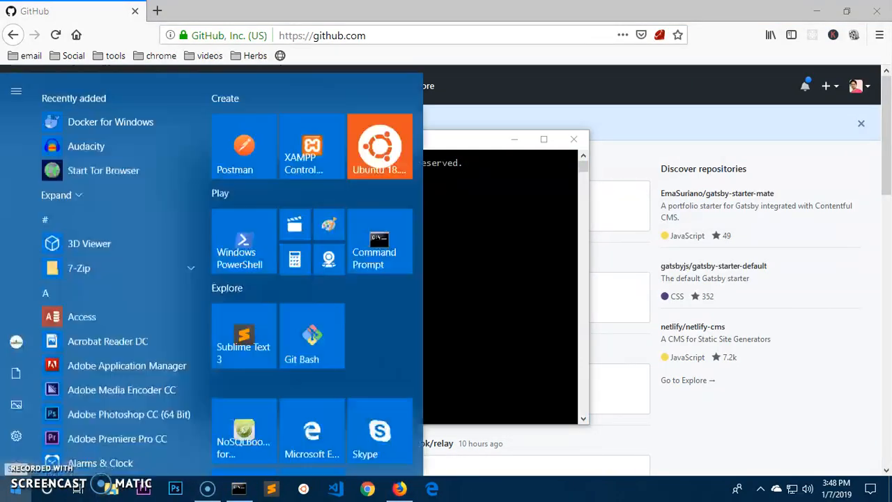
pyautogui.write('pow')
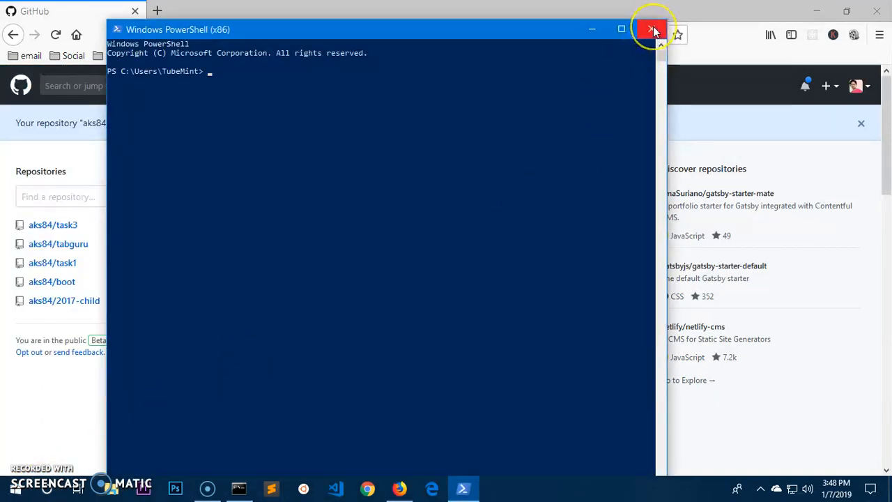
pyautogui.click(645, 34)
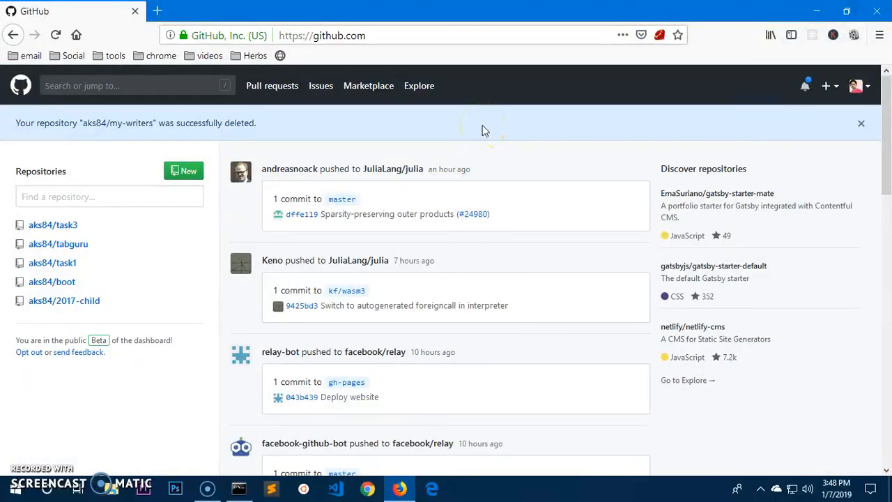
pyautogui.moveTo(823, 9)
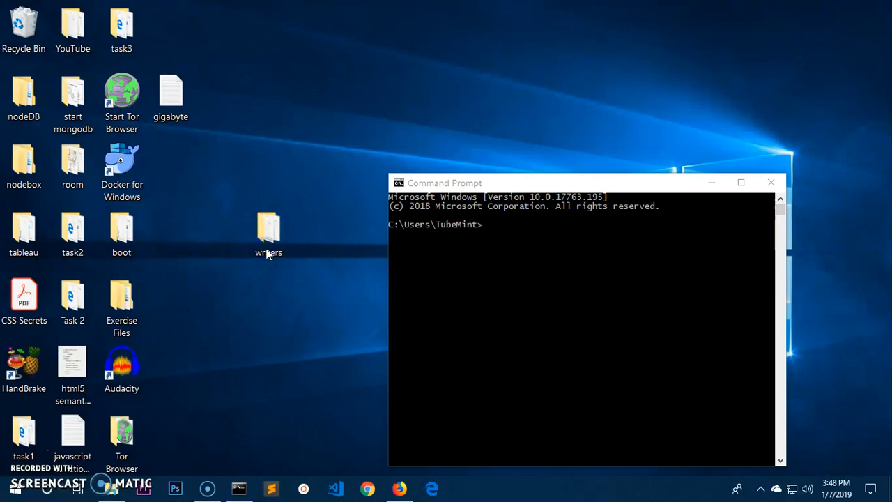
pyautogui.doubleClick(268, 226)
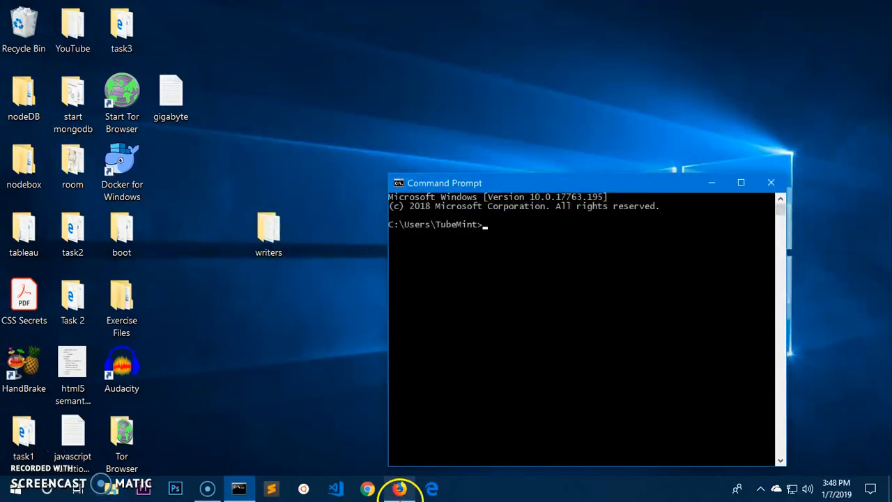
pyautogui.click(397, 488)
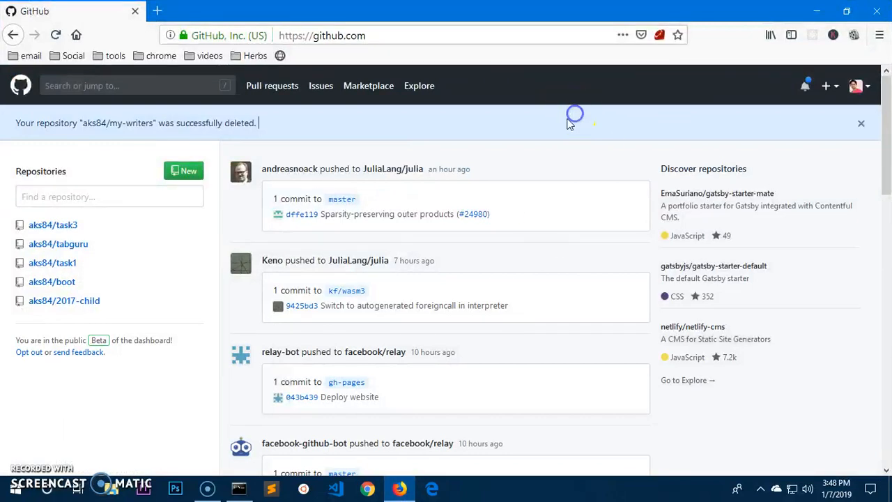
pyautogui.moveTo(505, 152)
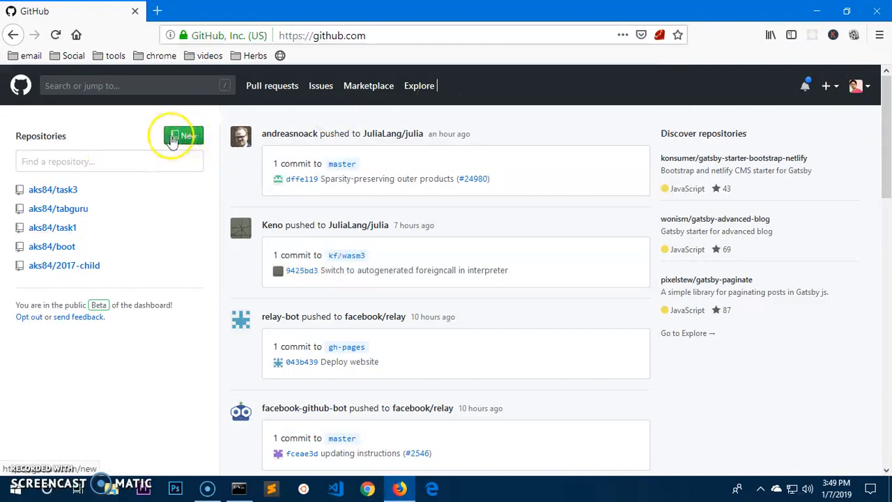
pyautogui.moveTo(433, 119)
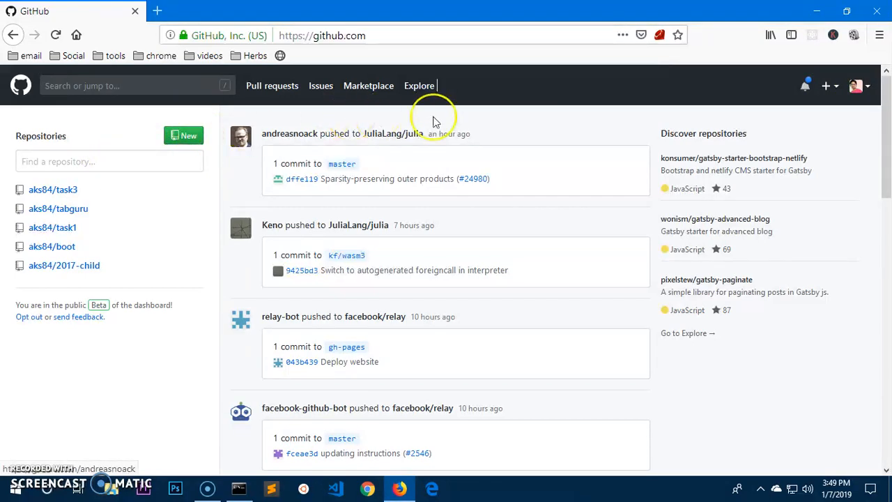
pyautogui.moveTo(828, 87)
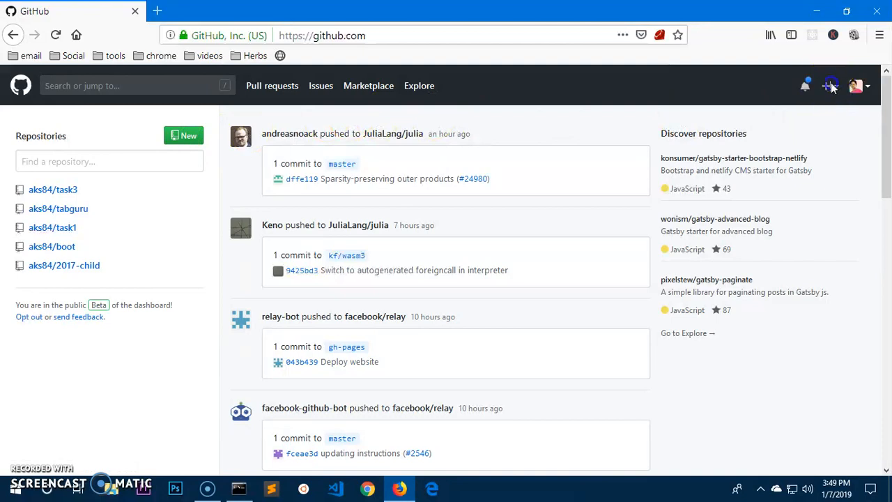
# Start a new repository and name it "writers"
pyautogui.click(831, 86)
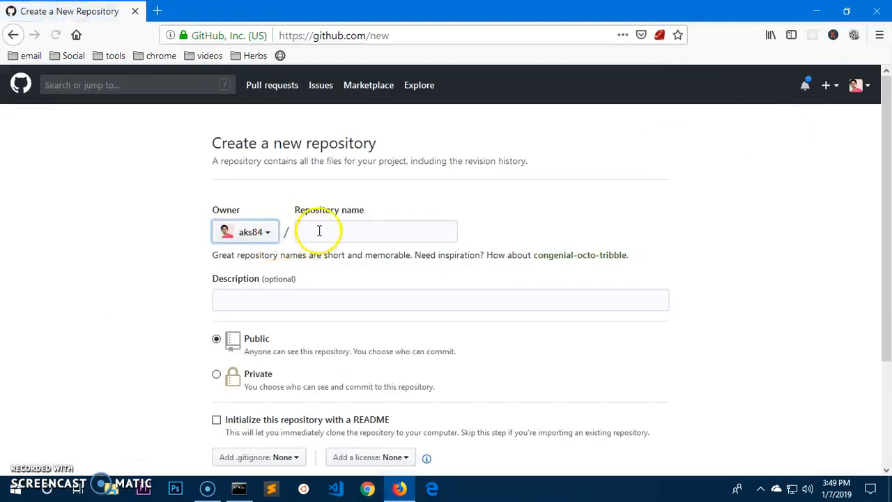
pyautogui.click(319, 231)
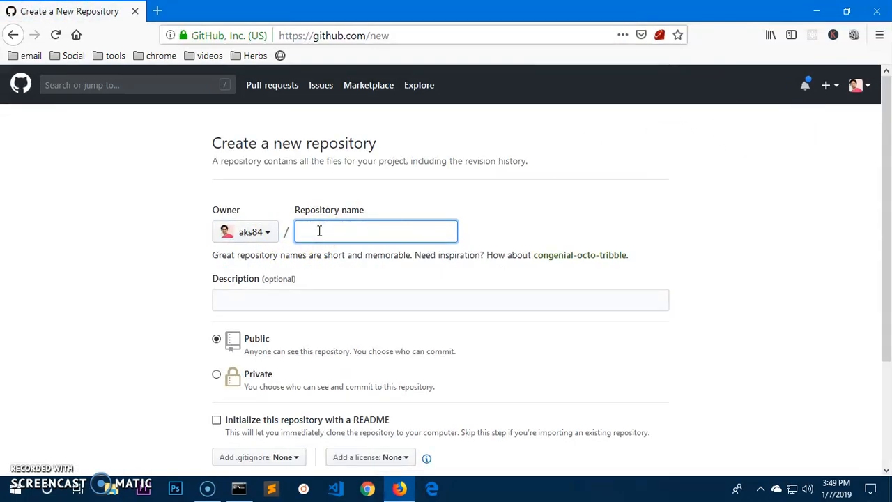
pyautogui.write('w')
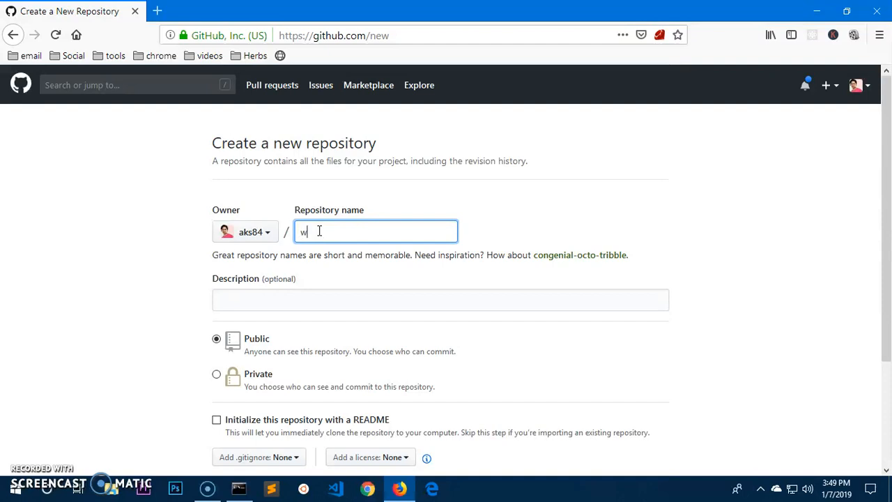
pyautogui.write('riters')
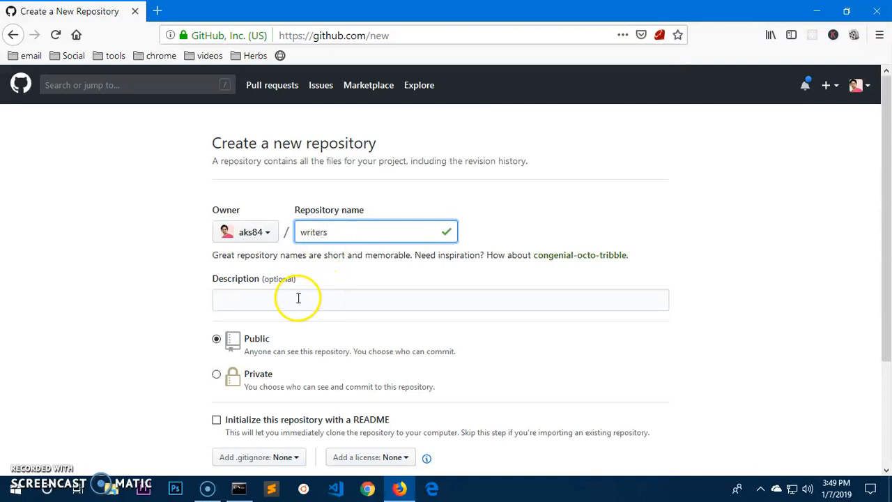
# Fill the description field with "just for demo"
pyautogui.click(298, 298)
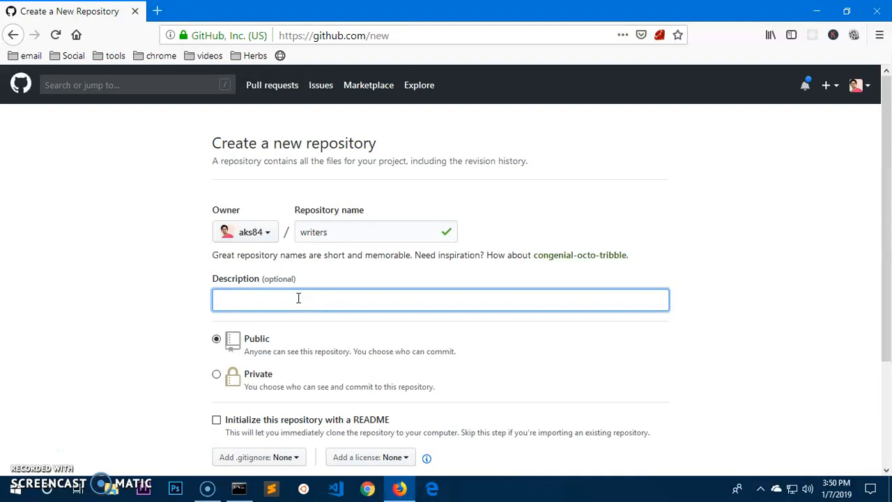
pyautogui.write('just o')
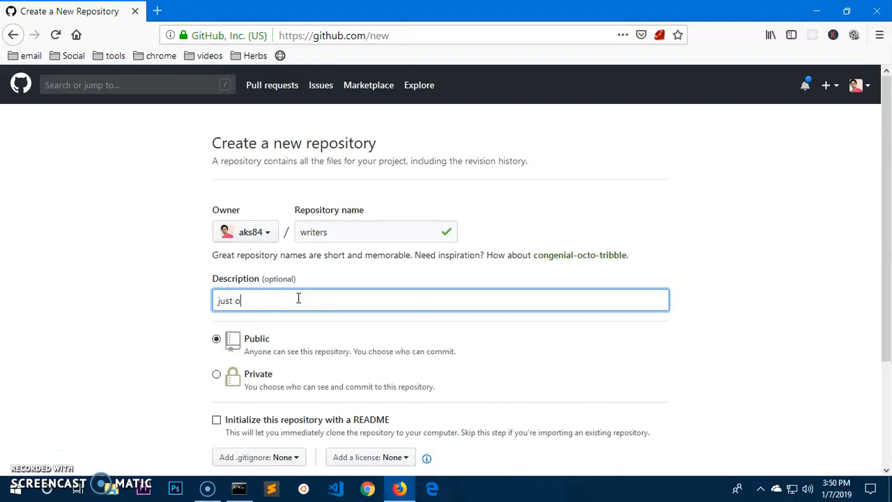
pyautogui.write('for dem')
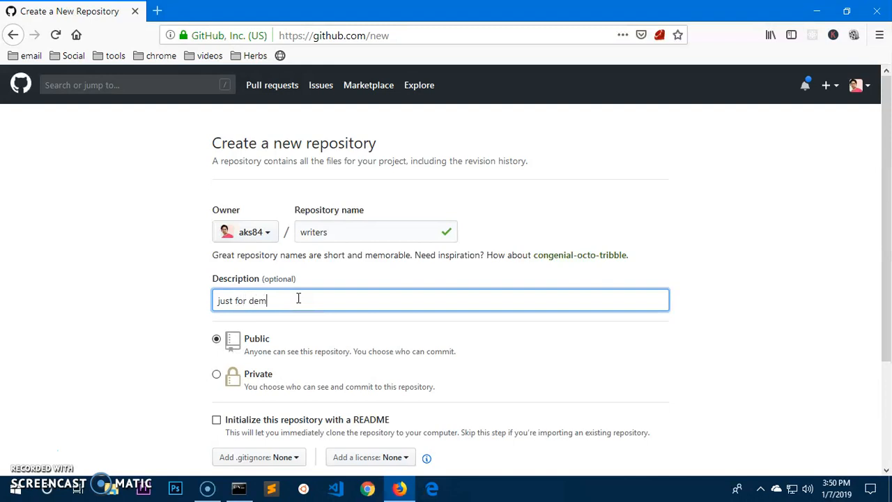
pyautogui.write('o')
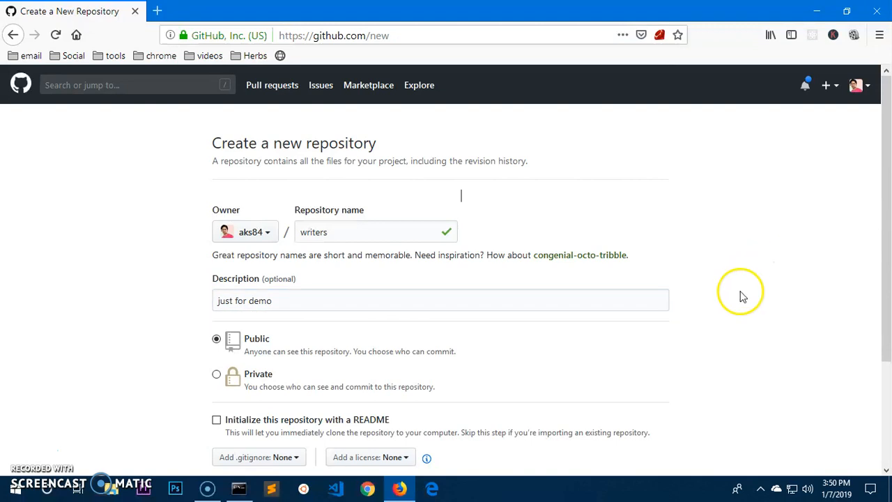
# Create the public writers repository with no README, .gitignore or license
pyautogui.scroll(-3)
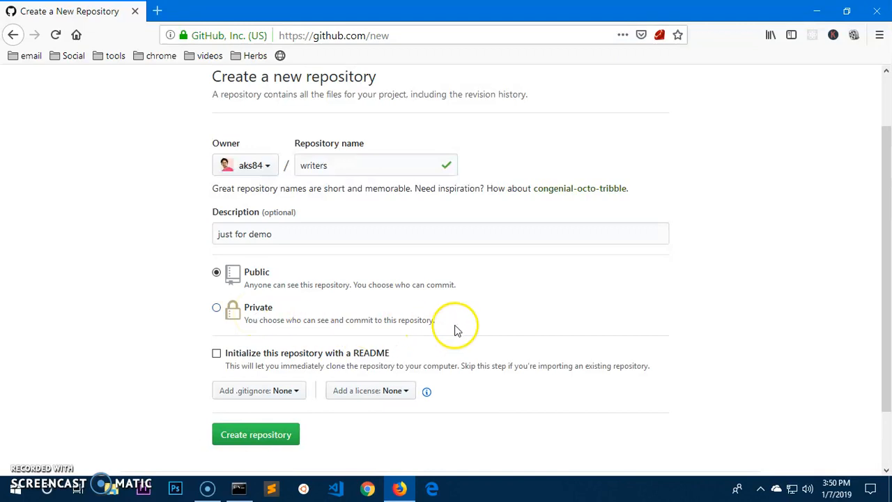
pyautogui.moveTo(574, 198)
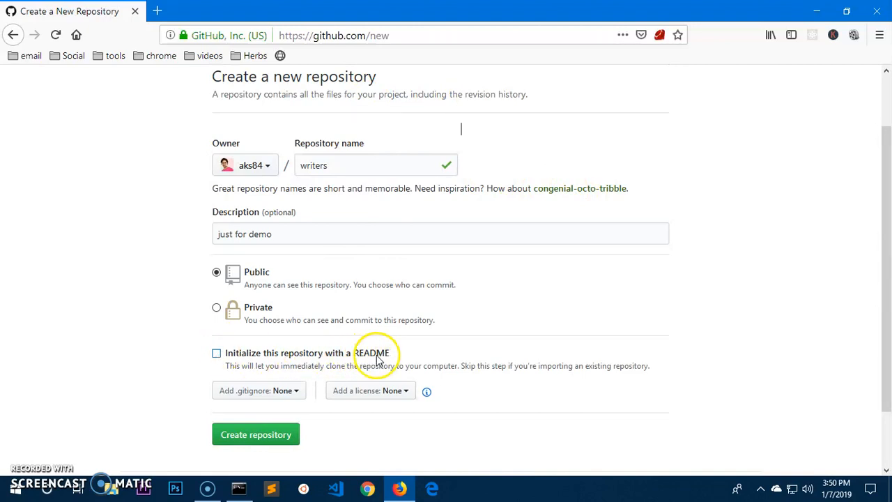
pyautogui.moveTo(300, 397)
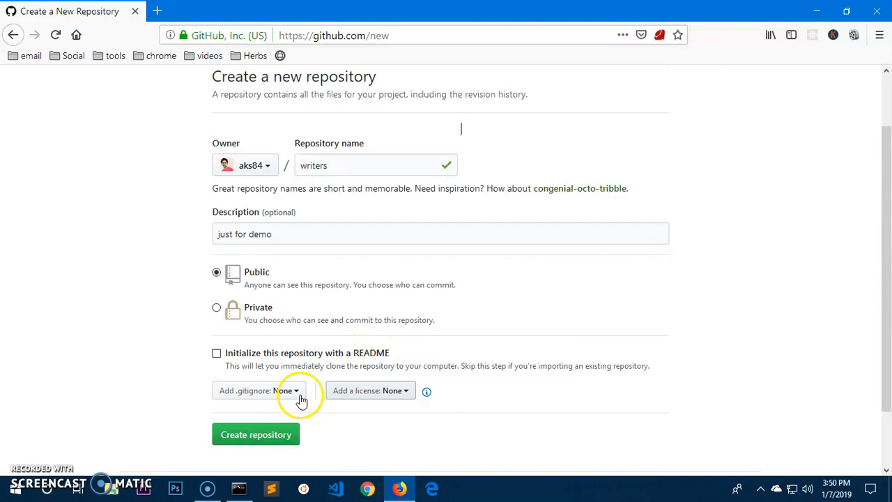
pyautogui.moveTo(243, 398)
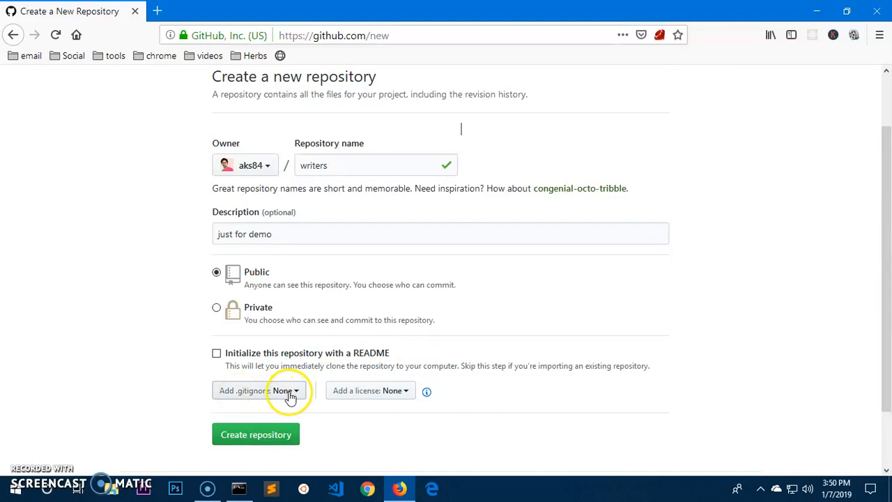
pyautogui.moveTo(373, 398)
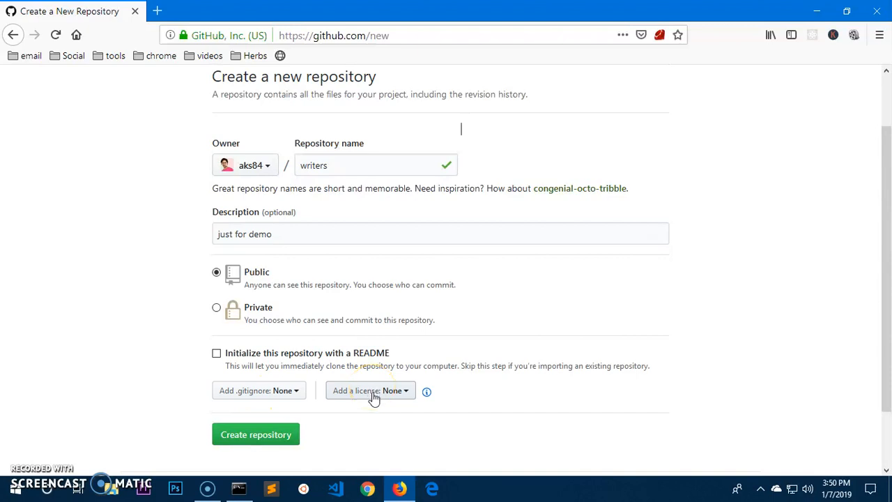
pyautogui.moveTo(337, 398)
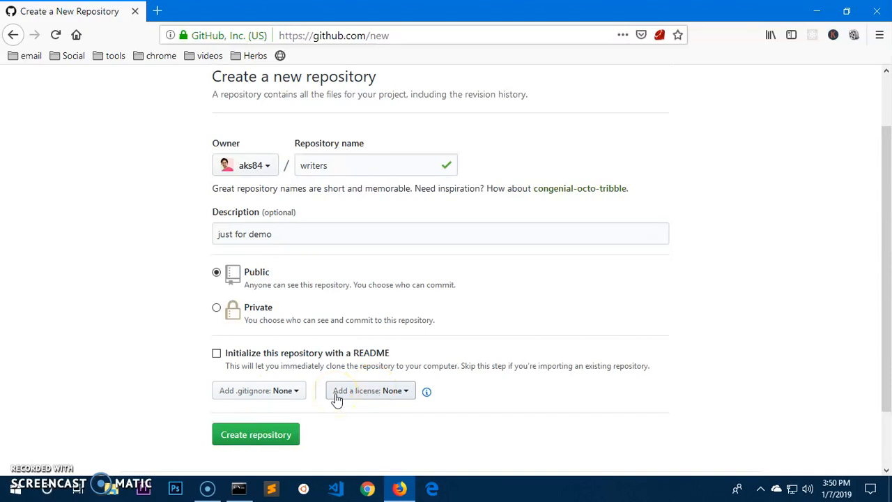
pyautogui.moveTo(744, 287)
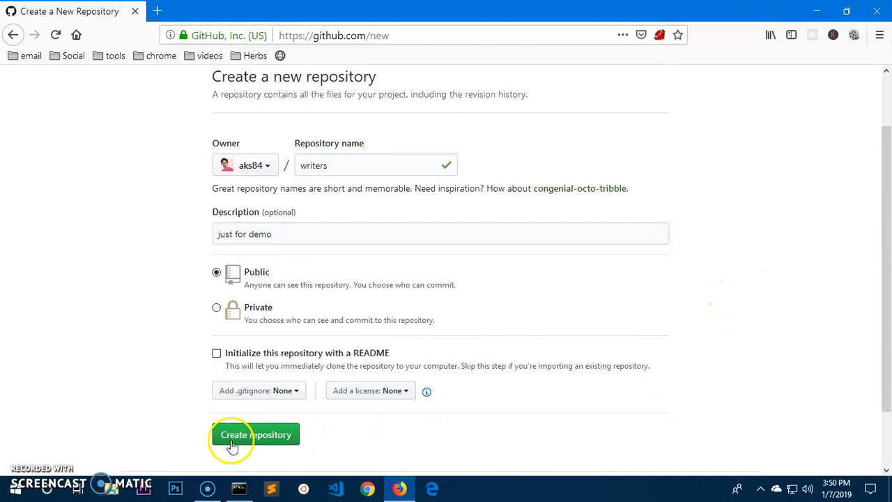
pyautogui.click(256, 433)
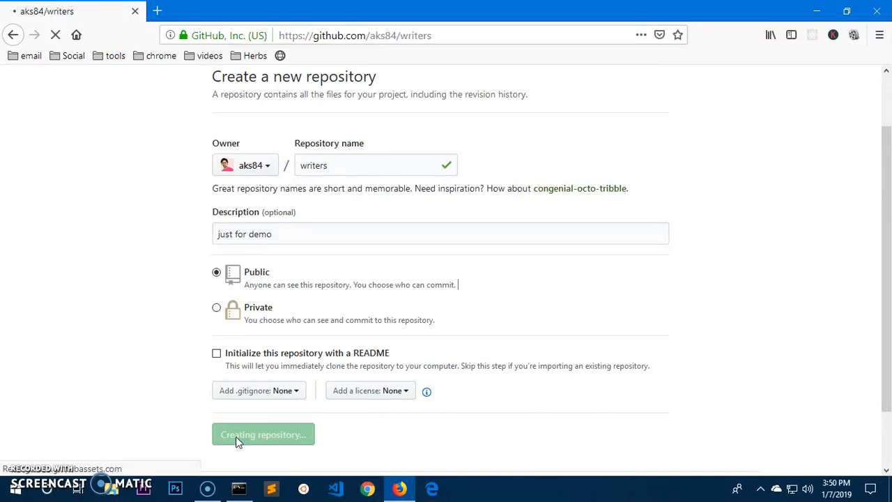
pyautogui.click(261, 435)
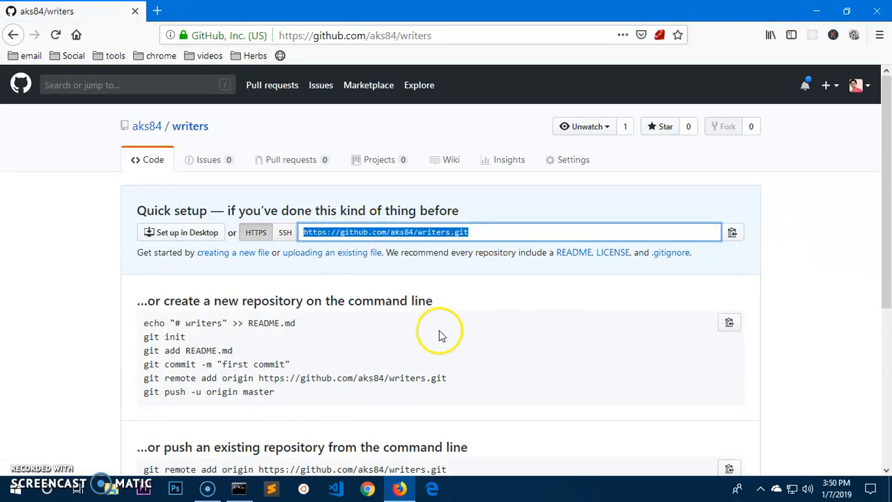
# Review the quick setup commands for aks84/writers and launch Command Prompt from Start
pyautogui.scroll(-3)
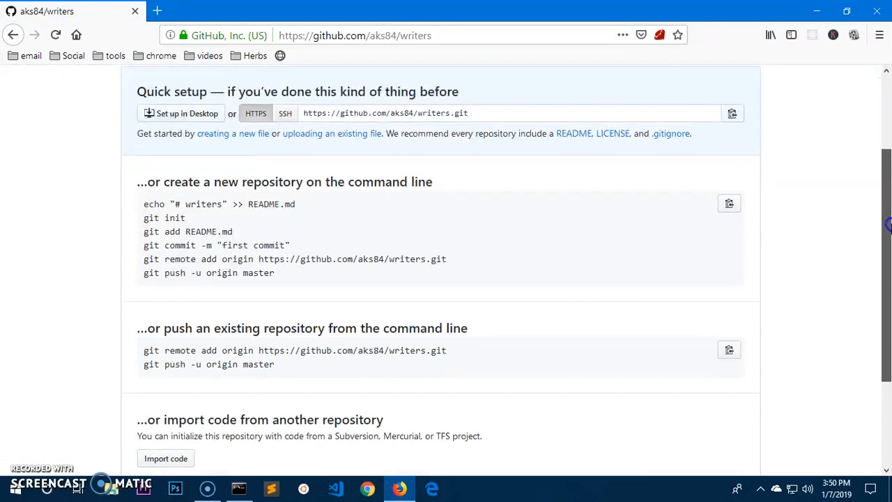
pyautogui.moveTo(143, 204); pyautogui.dragTo(273, 272)
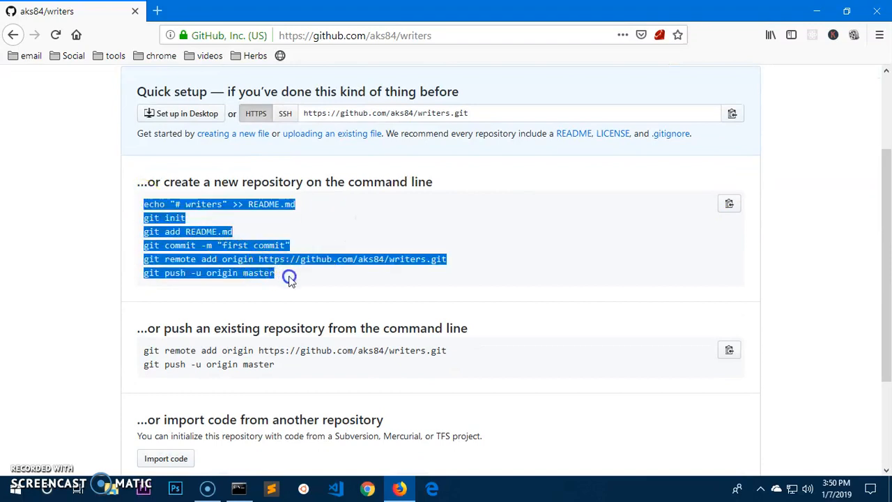
pyautogui.click(329, 276)
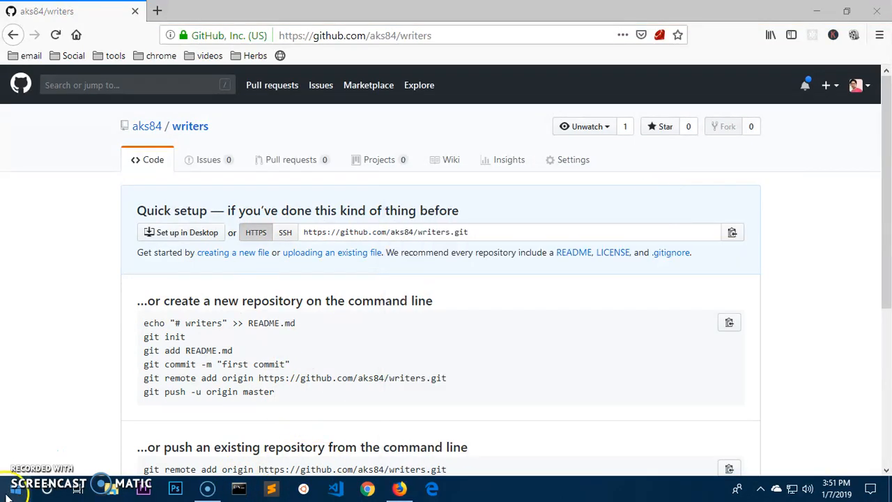
pyautogui.click(9, 482)
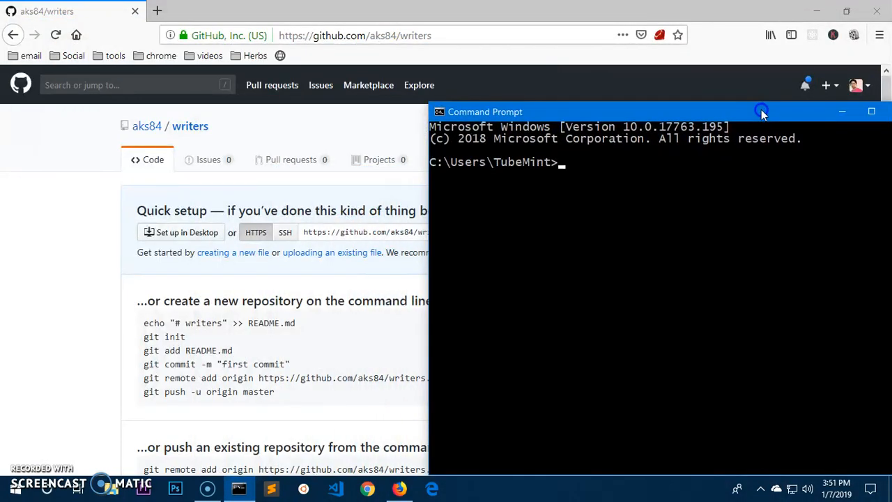
pyautogui.moveTo(624, 187)
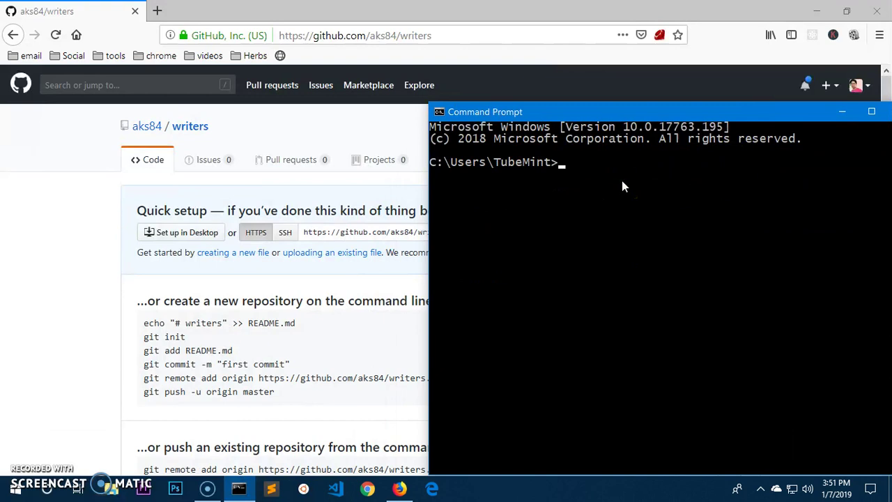
# Check the desktop writers folder holds Herb Healz and instructions, then return to Command Prompt
pyautogui.write('cd')
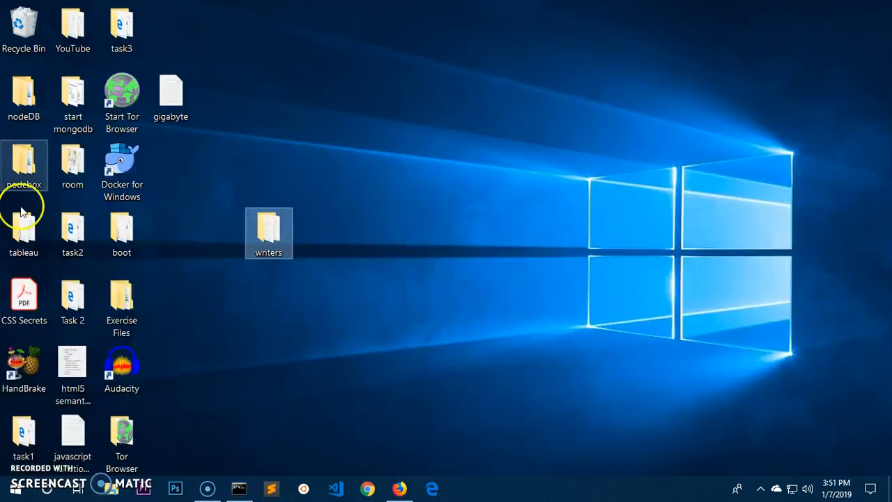
pyautogui.doubleClick(268, 226)
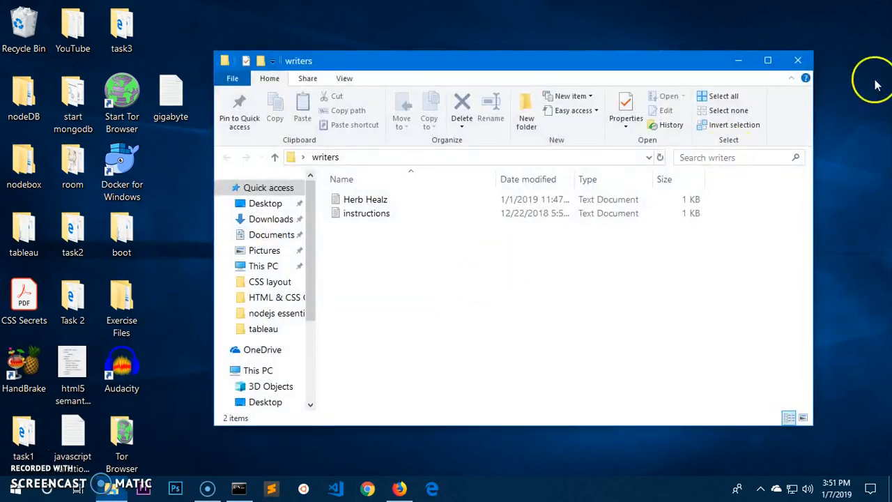
pyautogui.click(797, 58)
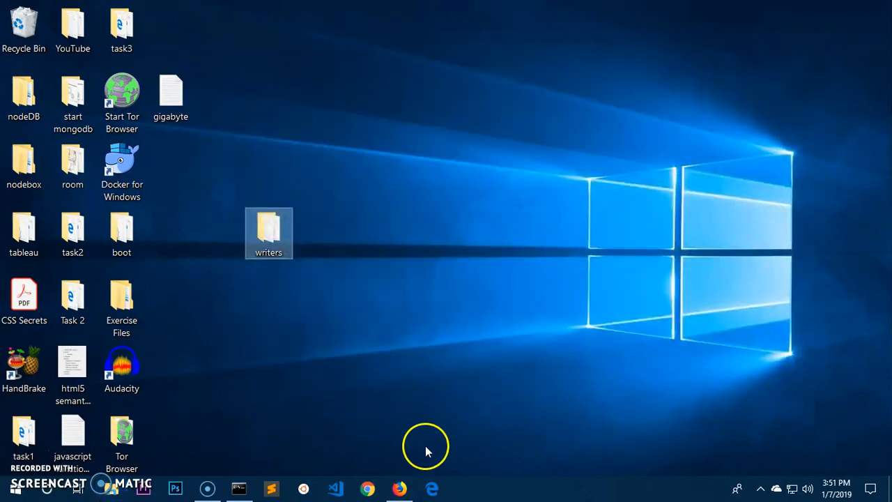
pyautogui.moveTo(270, 234)
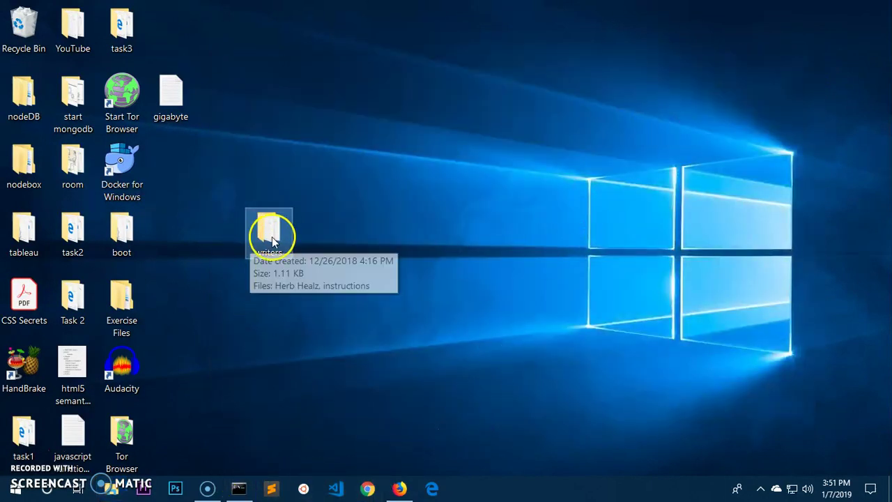
pyautogui.click(239, 488)
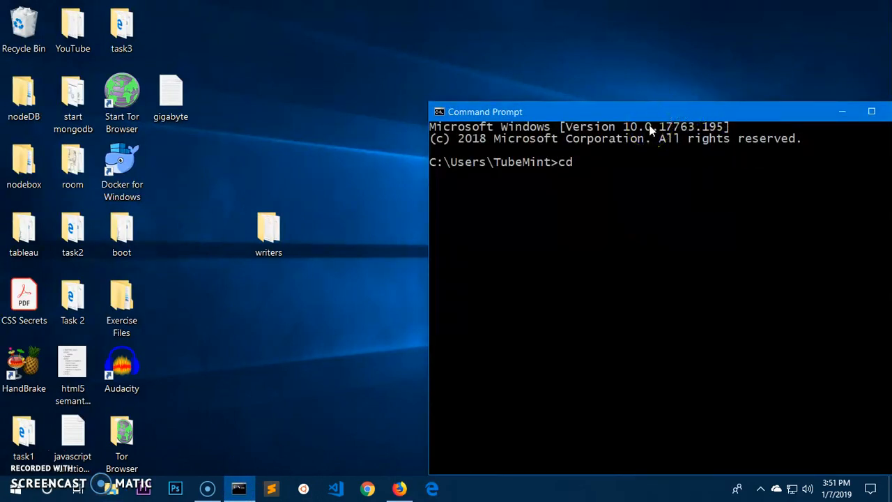
# Change directory into Desktop\writers and clear the console with cls
pyautogui.write('desk')
pyautogui.write('cd')
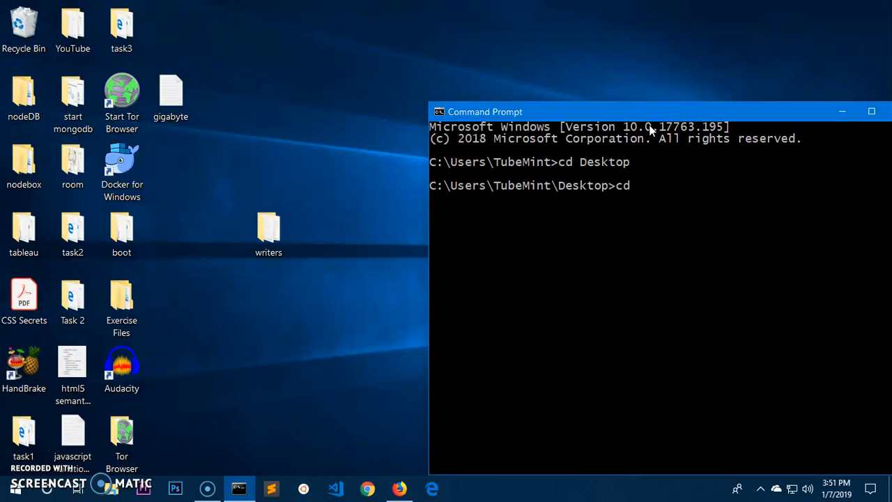
pyautogui.write('w')
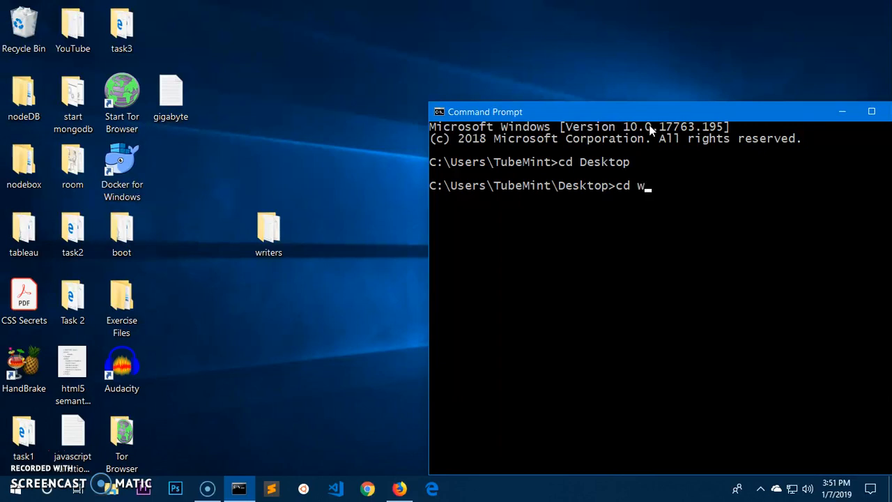
pyautogui.write('riters')
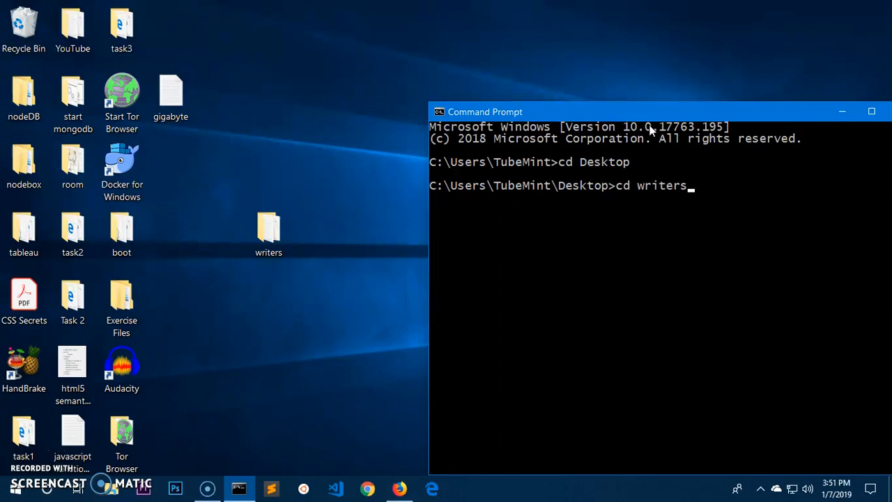
pyautogui.write('cls')
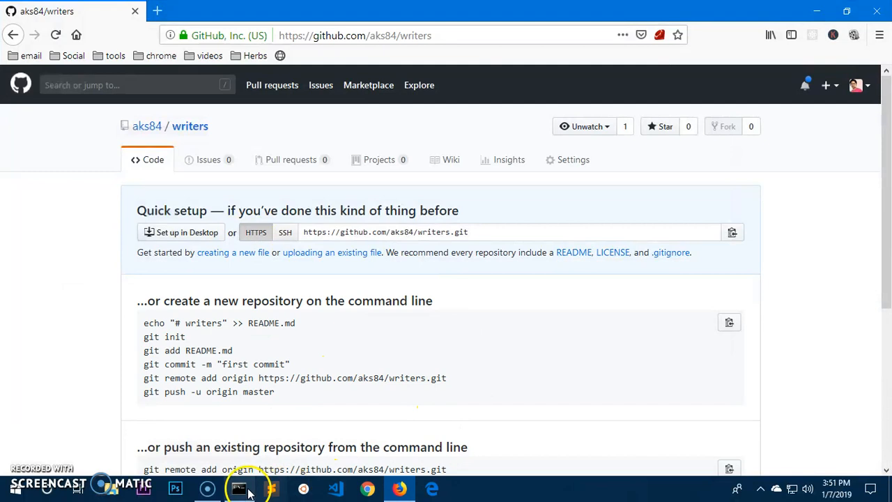
# Run git init to make writers an empty Git repository
pyautogui.click(240, 488)
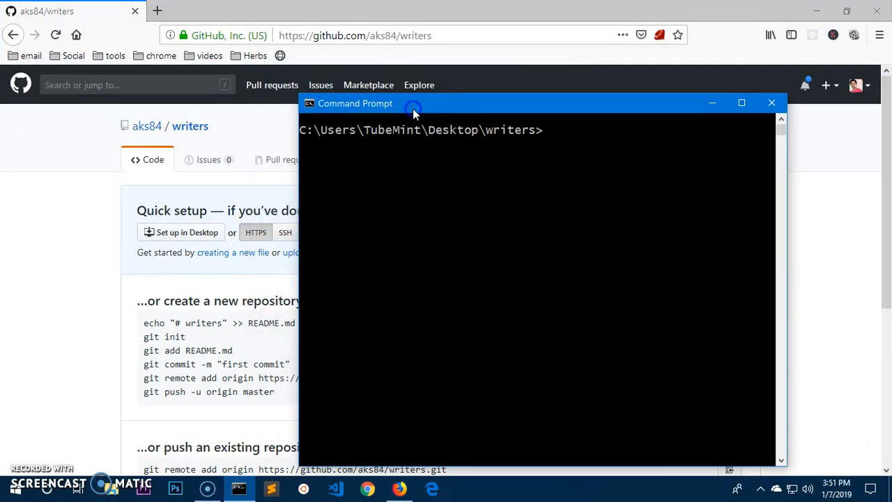
pyautogui.write('giti')
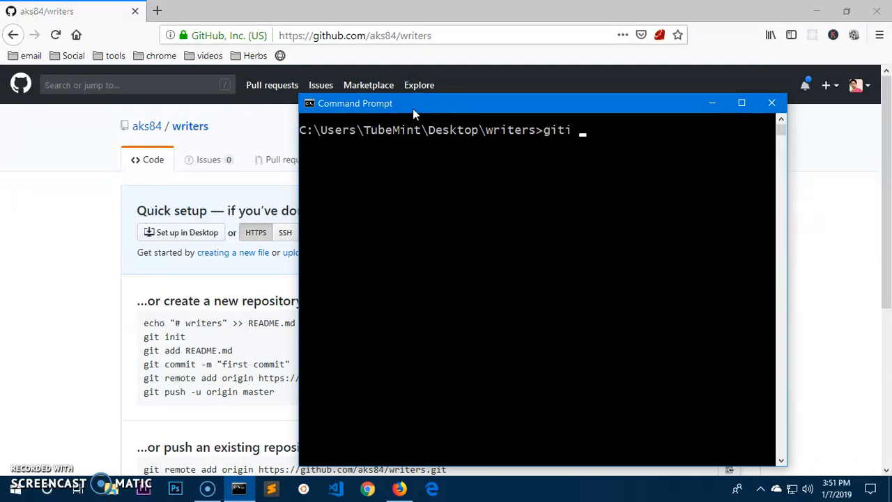
pyautogui.write('init')
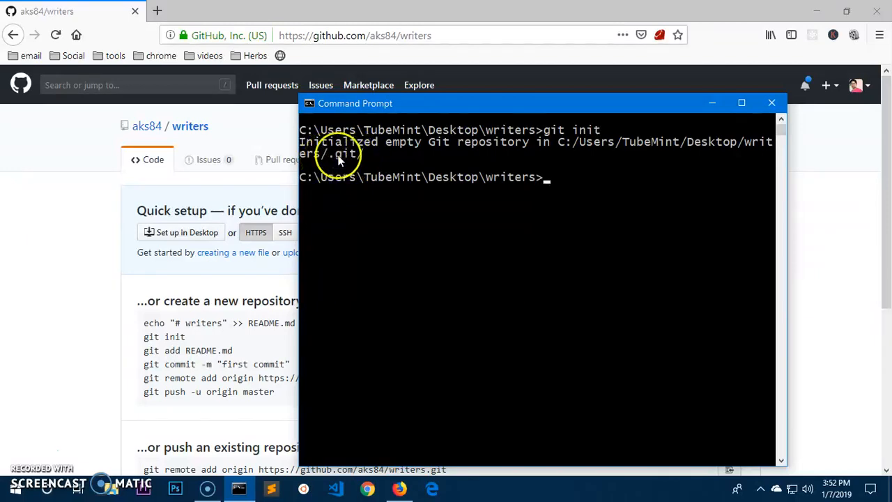
pyautogui.moveTo(223, 479)
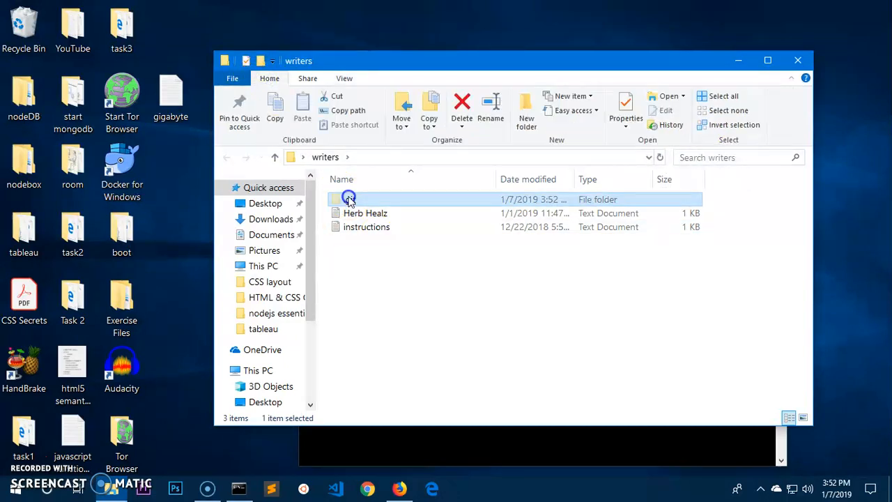
pyautogui.doubleClick(348, 199)
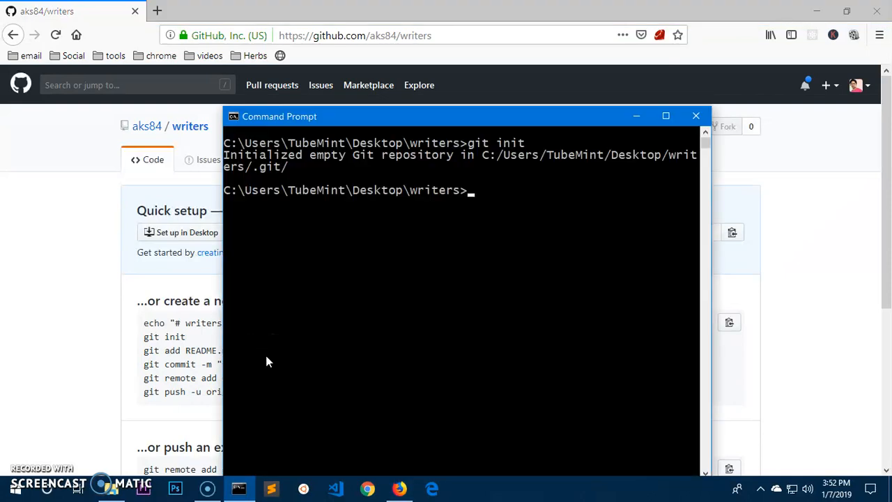
# Stage all files with git add . and commit them as "descriptive comment for code changes"
pyautogui.write('git add .')
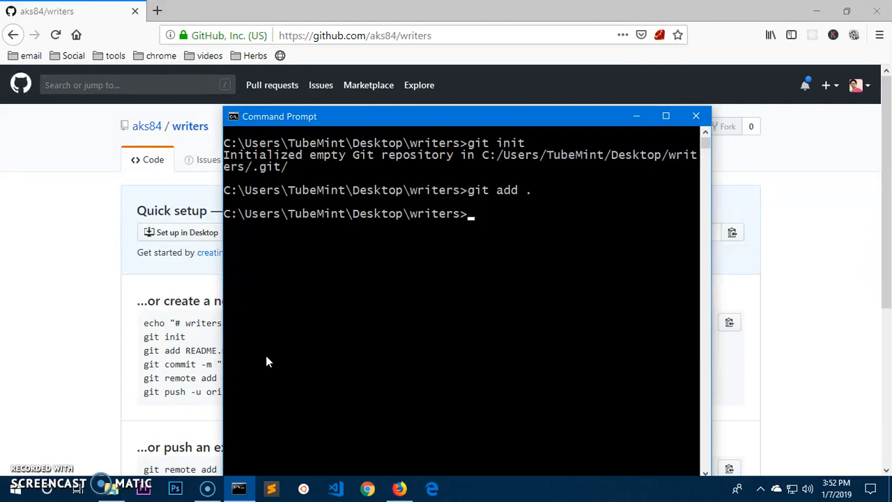
pyautogui.write('git commit -')
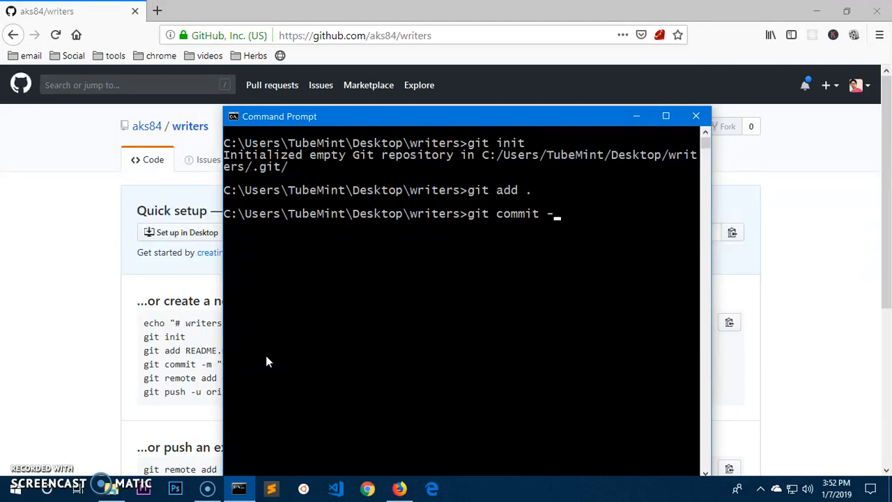
pyautogui.write('m "')
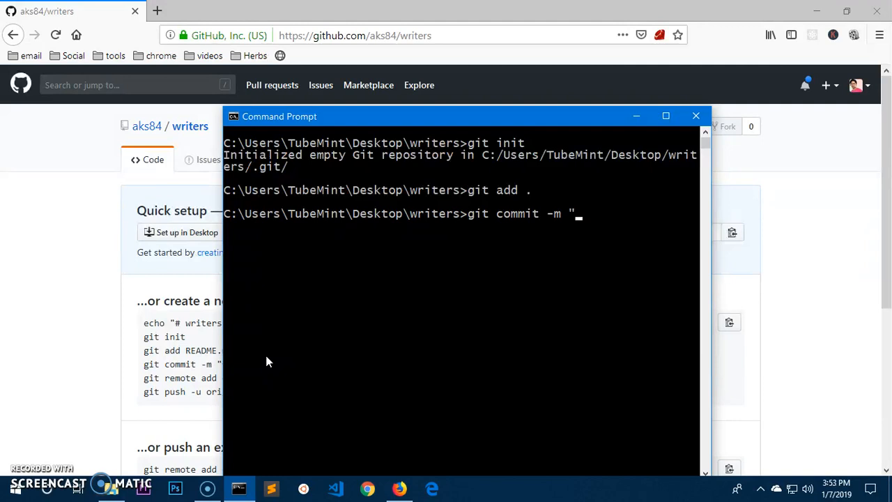
pyautogui.write('descr')
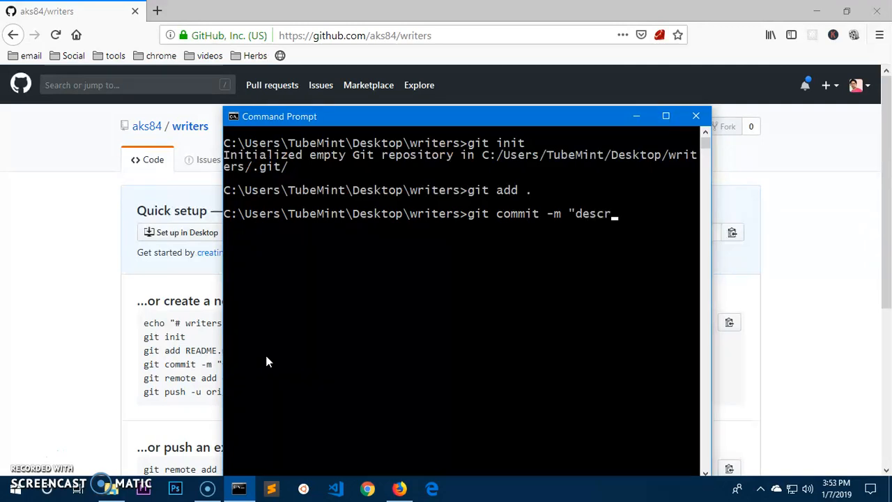
pyautogui.write('ipt')
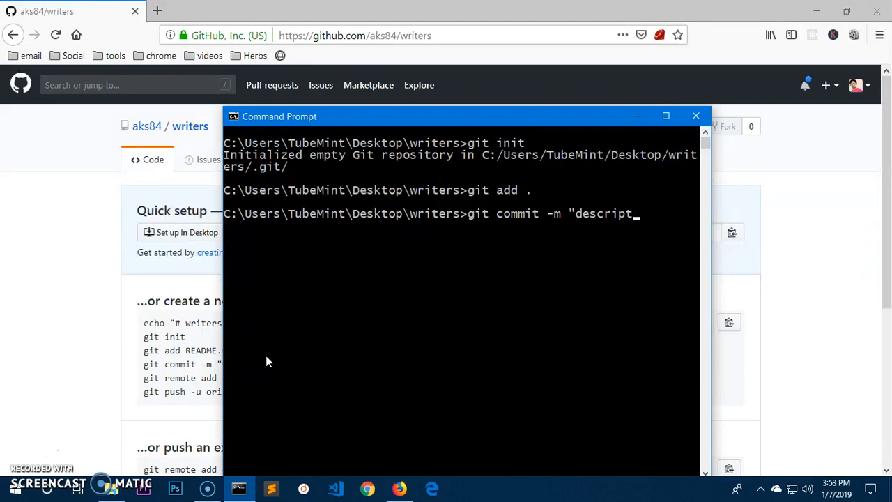
pyautogui.write('ive comment for code c')
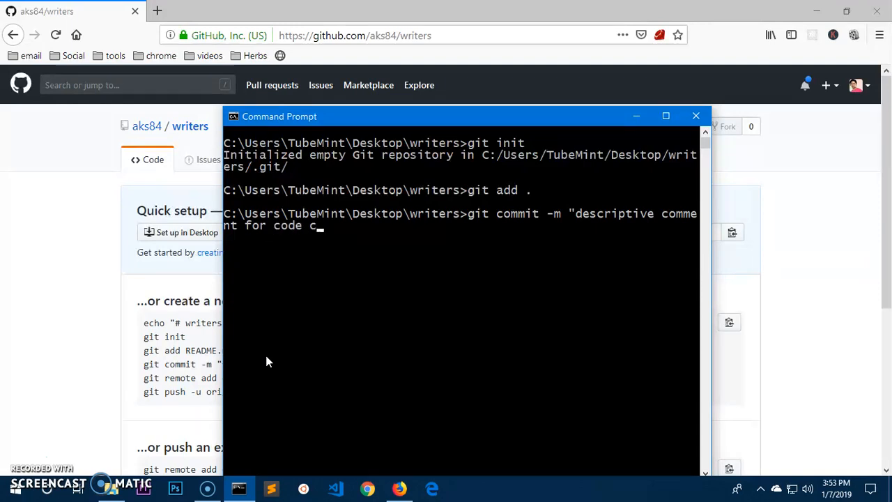
pyautogui.write('ha')
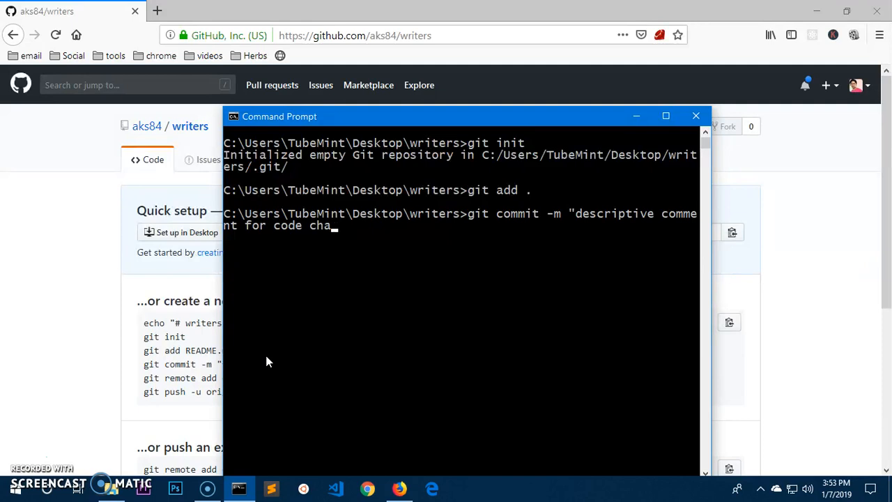
pyautogui.write('nges"')
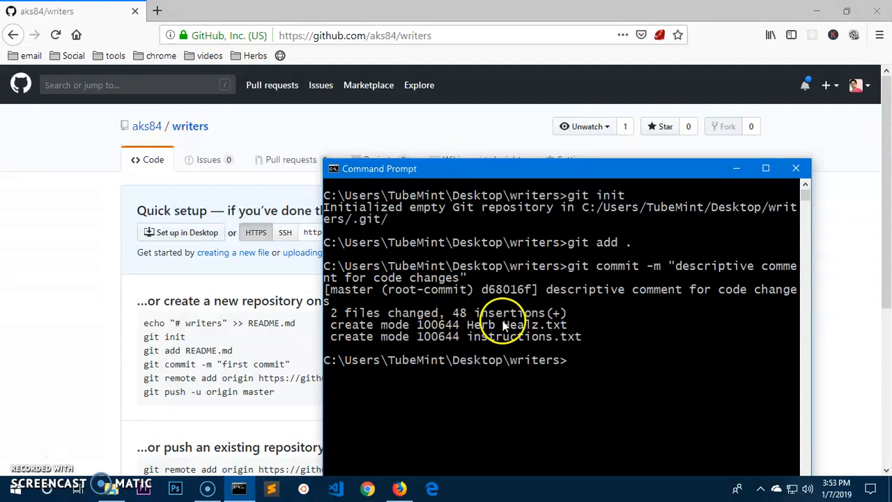
pyautogui.moveTo(387, 325)
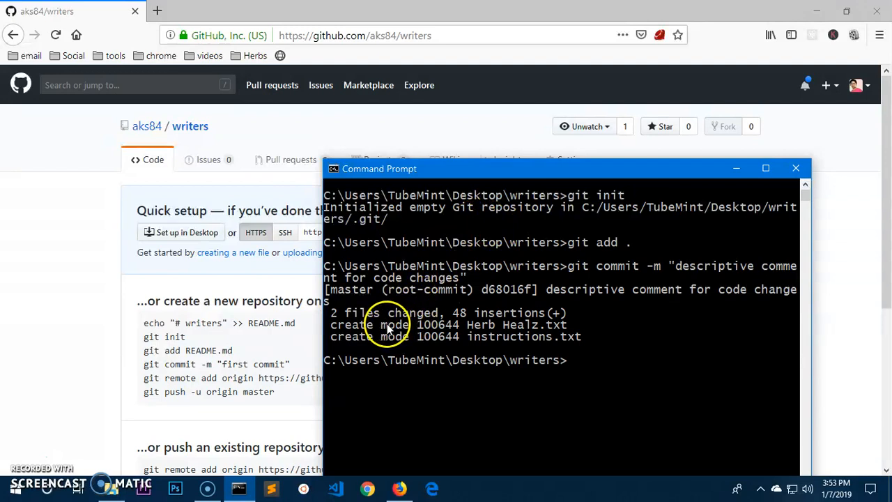
pyautogui.moveTo(475, 332)
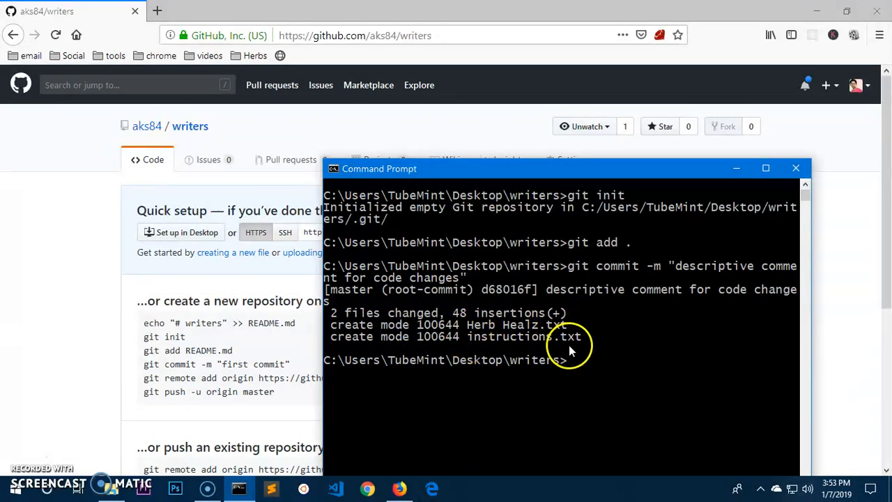
# Review the commit output and begin the next git command
pyautogui.moveTo(341, 325); pyautogui.dragTo(588, 336)
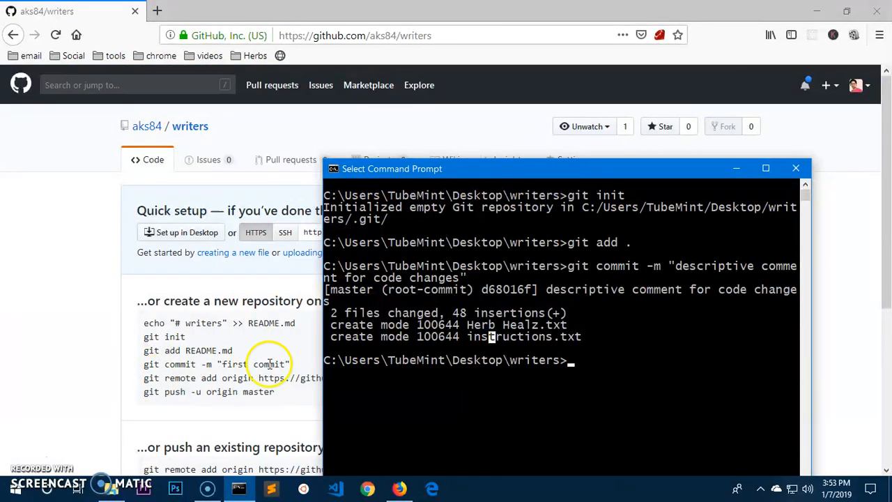
pyautogui.moveTo(607, 391)
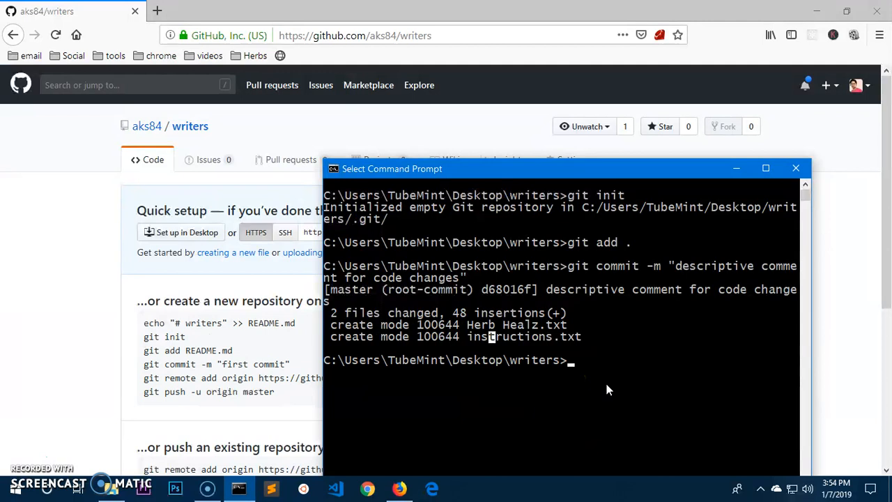
pyautogui.write('git')
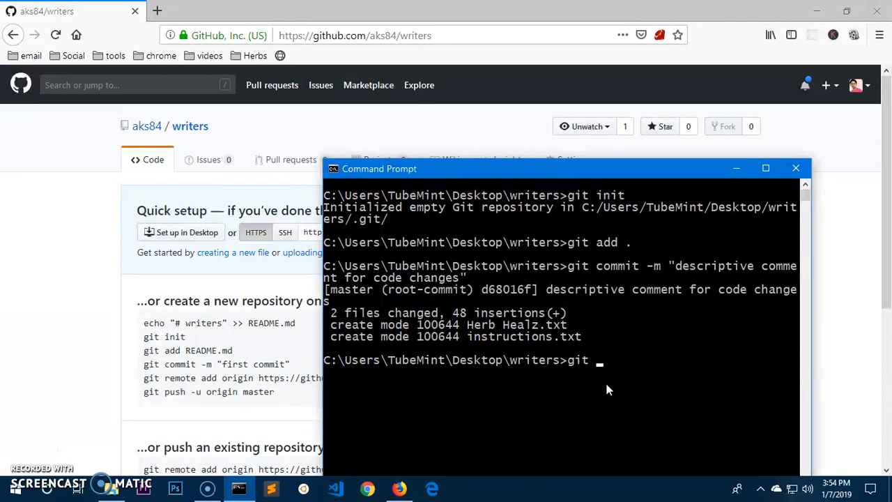
pyautogui.write('remote')
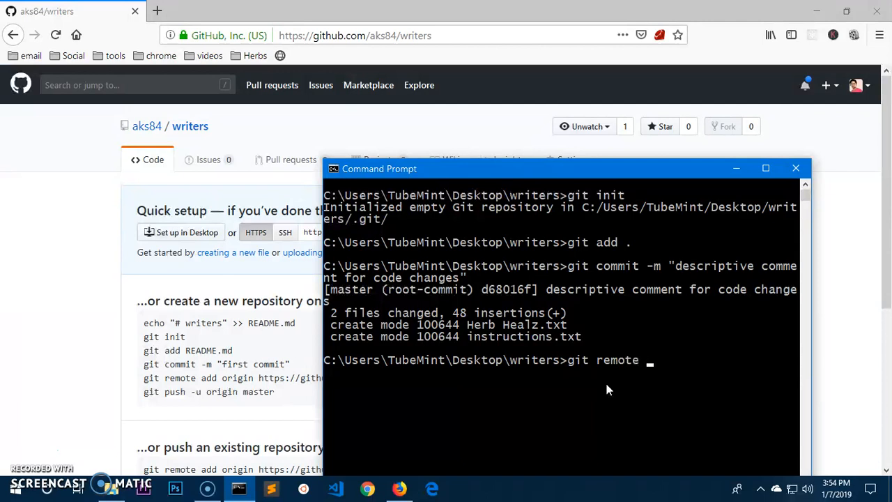
pyautogui.write('add o')
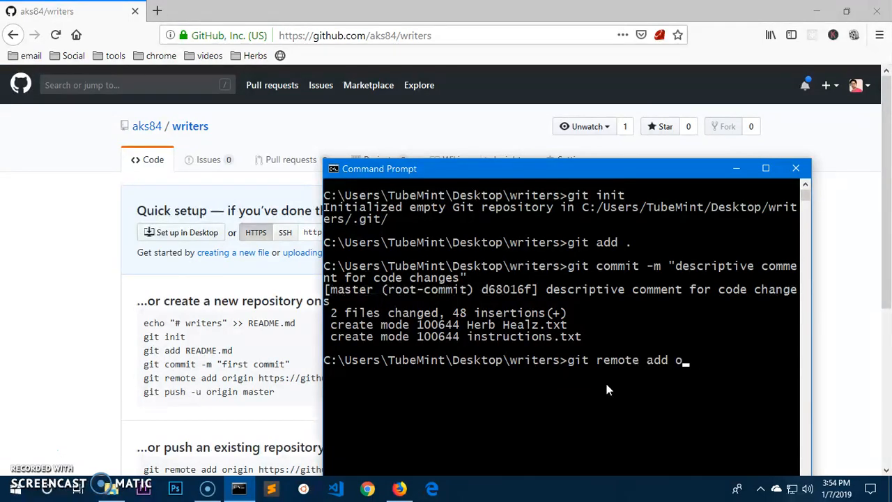
pyautogui.write('rigin')
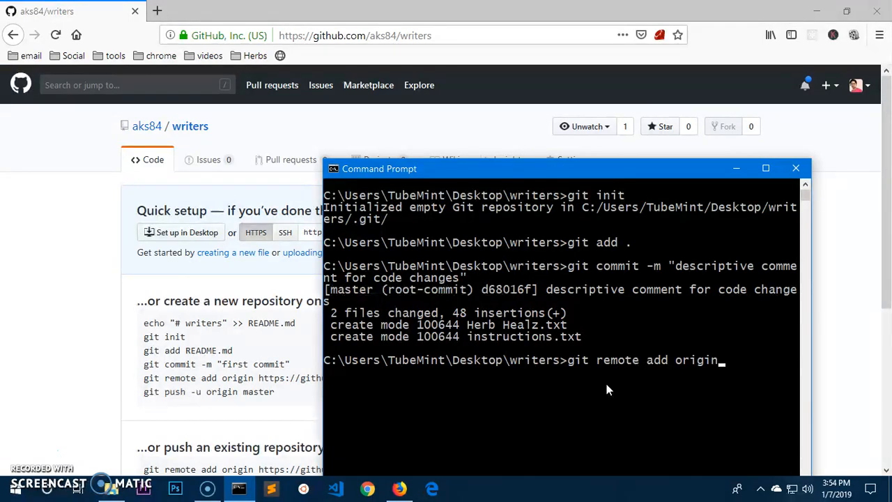
pyautogui.moveTo(521, 274)
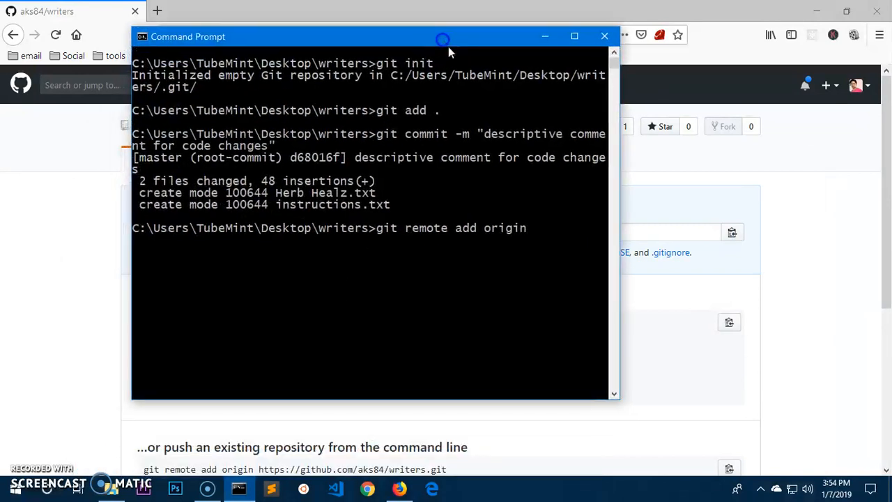
pyautogui.moveTo(619, 239)
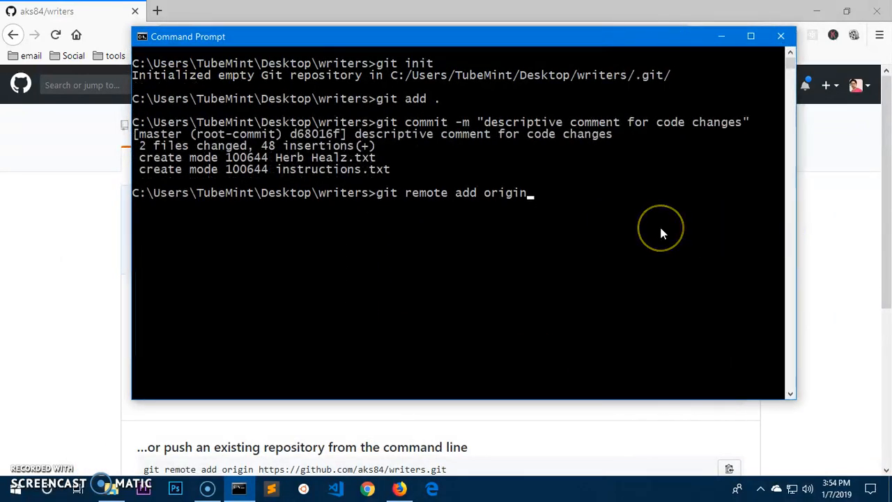
pyautogui.write('https')
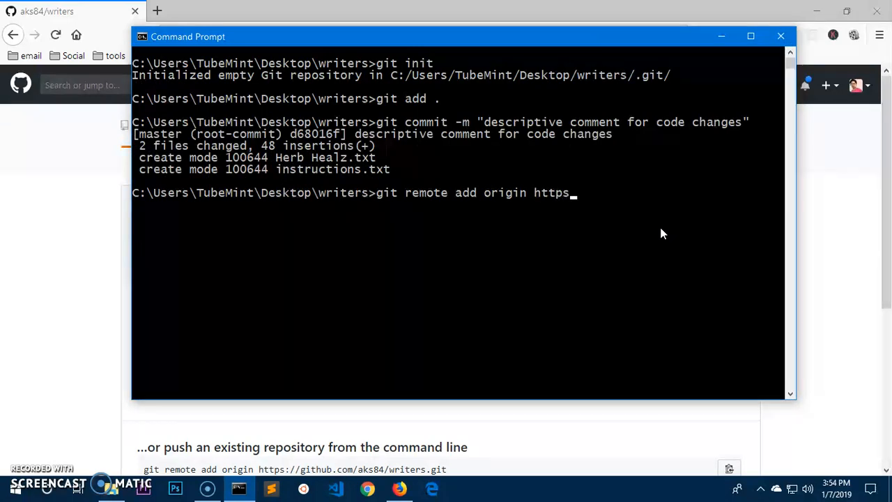
pyautogui.write('://')
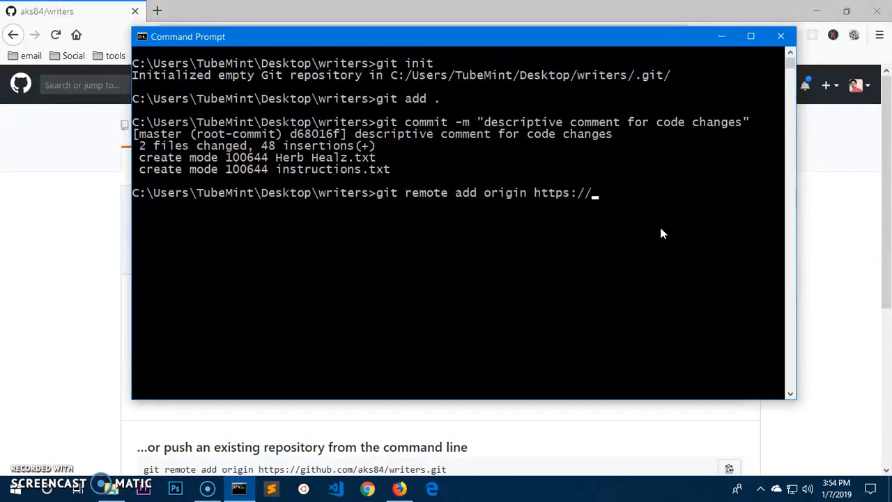
pyautogui.write('github.c')
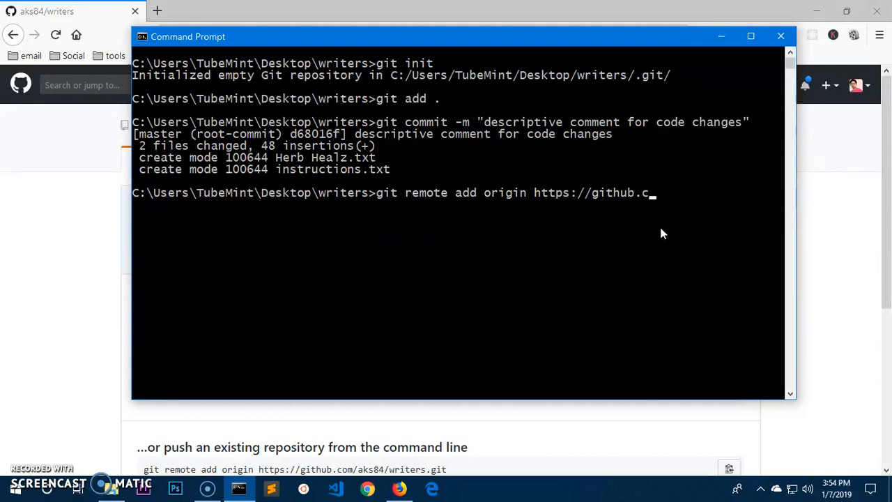
pyautogui.write('om/aks')
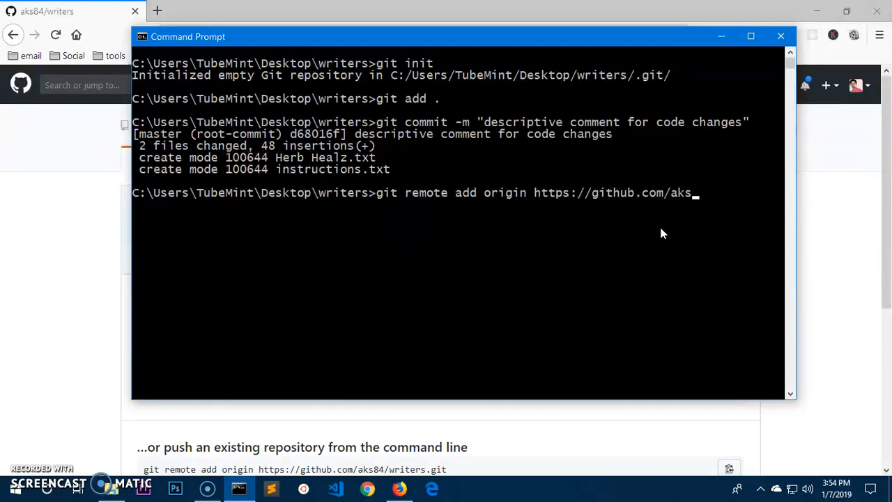
pyautogui.write('84')
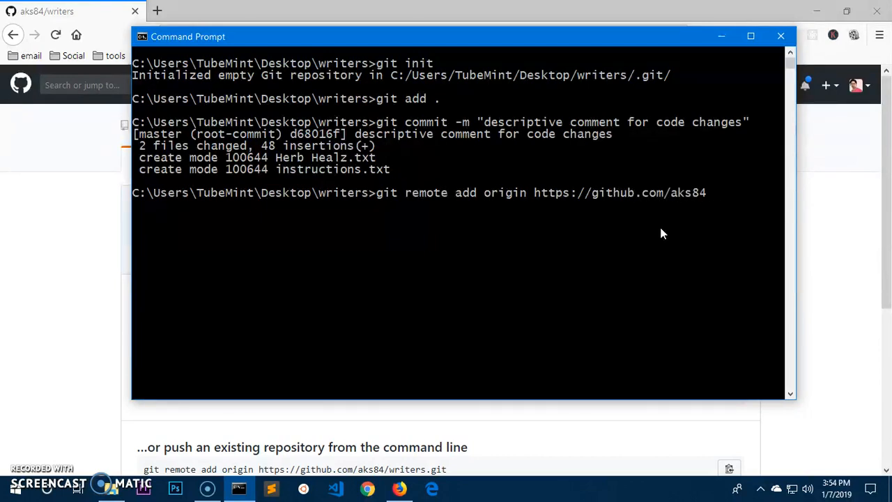
pyautogui.write('/writ')
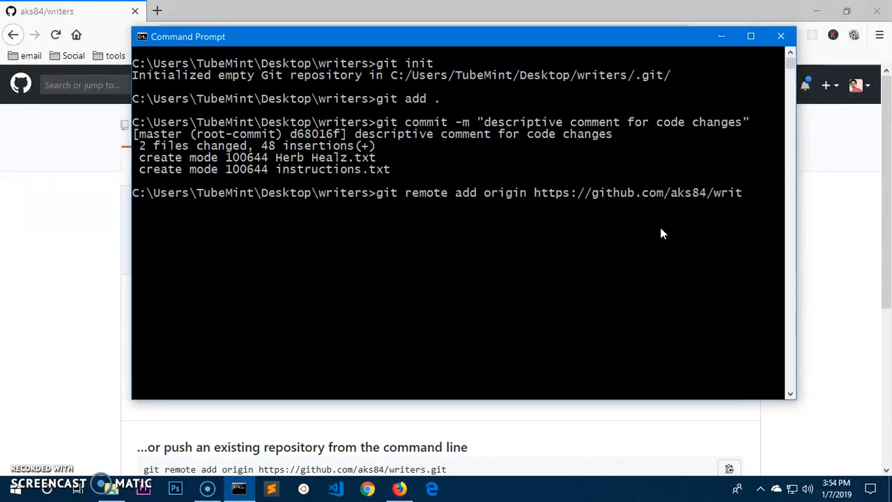
pyautogui.write('ers.')
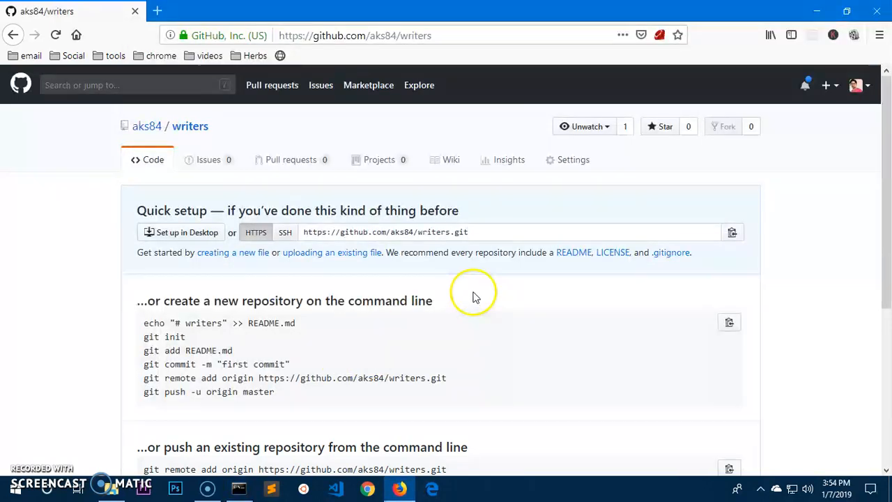
pyautogui.moveTo(418, 231)
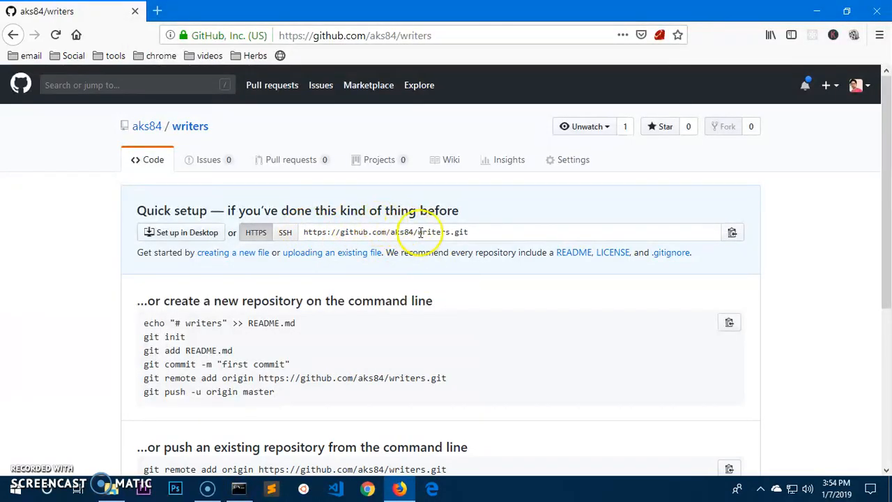
pyautogui.moveTo(483, 234)
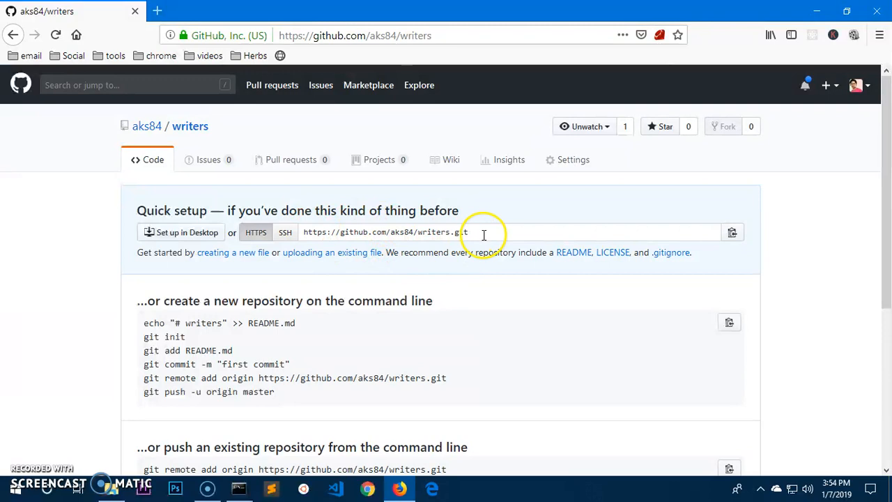
# Copy the remote add origin line for writers.git and switch back to Command Prompt
pyautogui.click(242, 485)
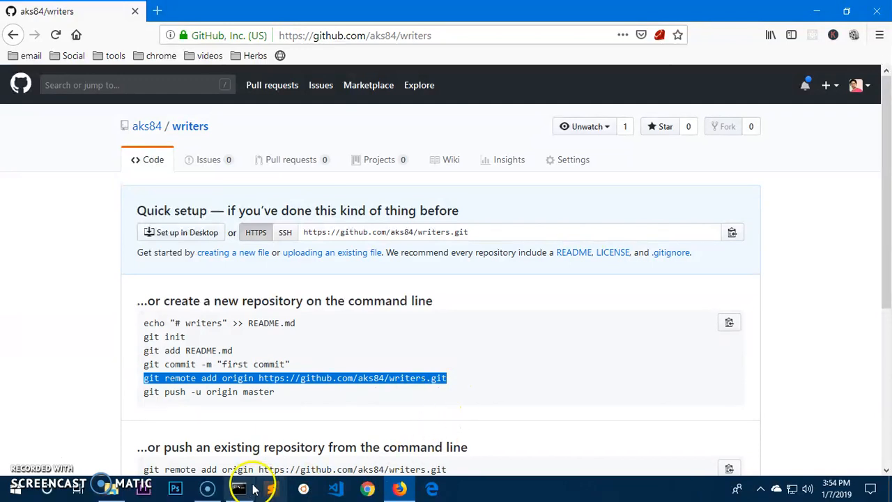
pyautogui.click(243, 485)
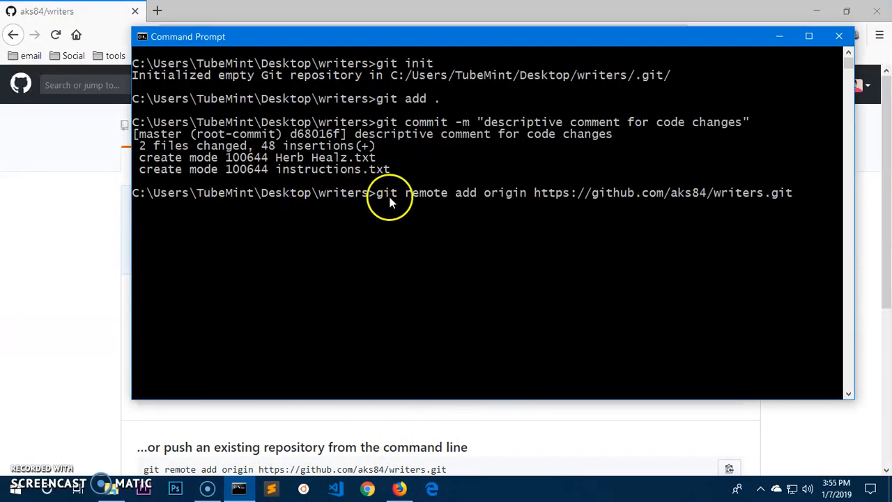
pyautogui.moveTo(564, 203)
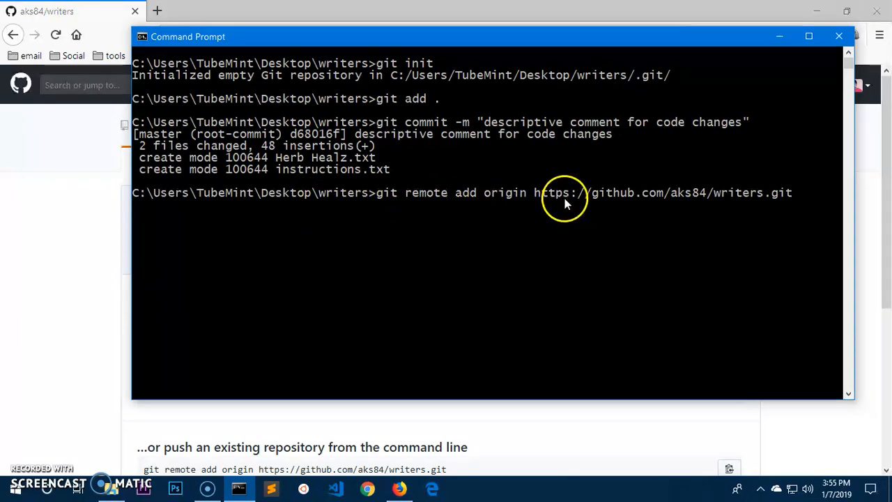
pyautogui.moveTo(607, 201)
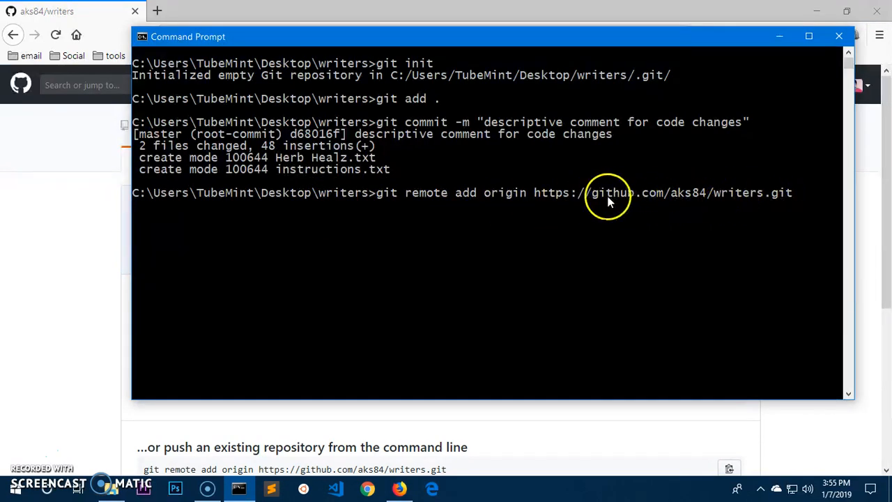
pyautogui.moveTo(743, 202)
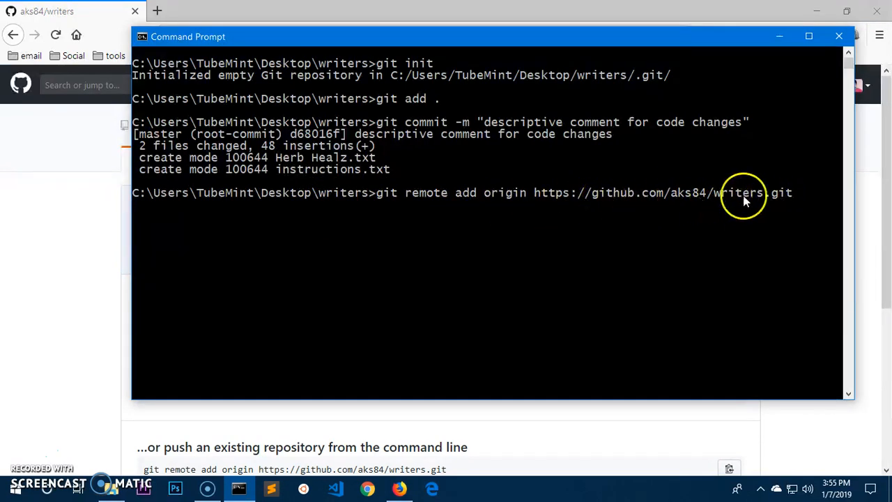
pyautogui.moveTo(774, 204)
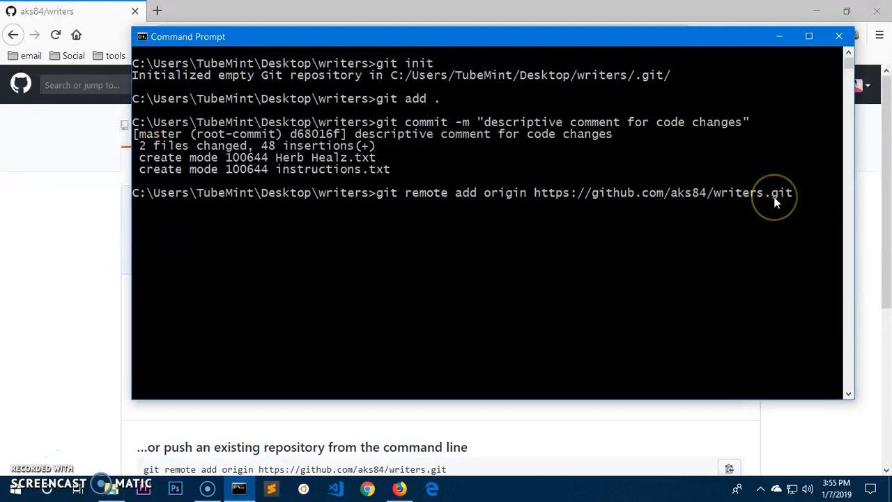
# Run git remote add origin for writers.git, then begin entering git push -u origin
pyautogui.press('enter')
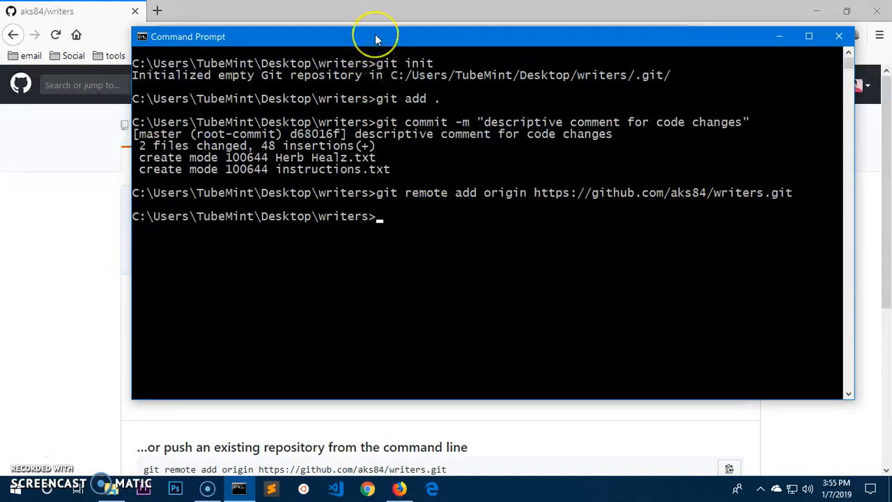
pyautogui.write('git push')
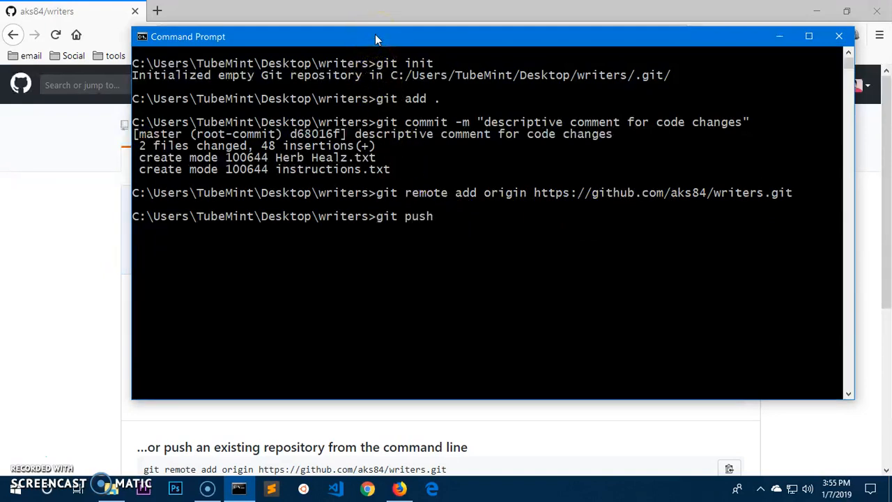
pyautogui.write('-u or')
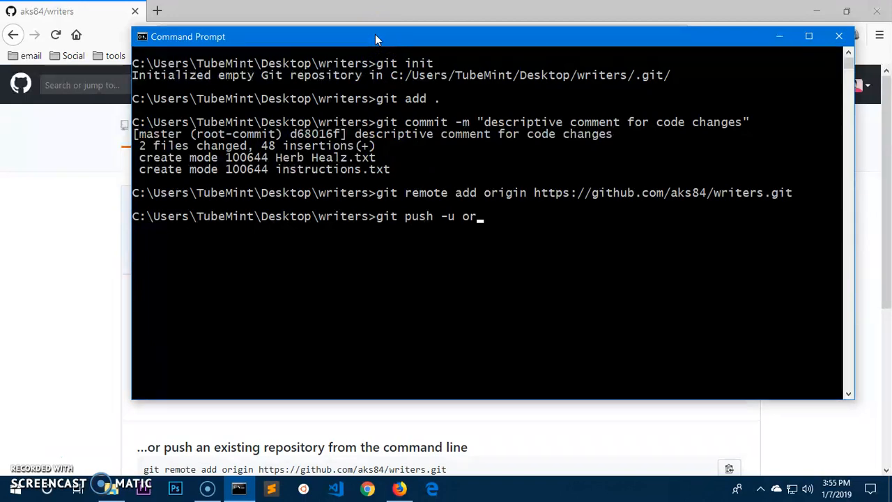
pyautogui.write('igi')
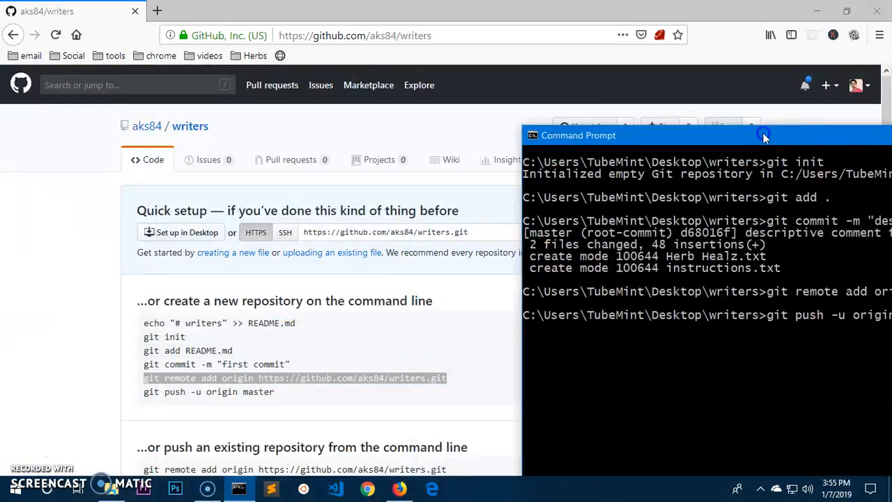
pyautogui.moveTo(189, 396)
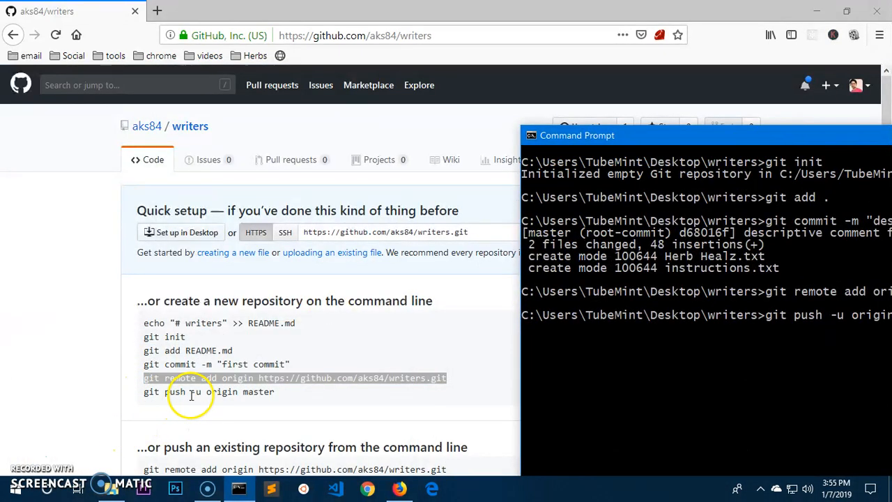
pyautogui.moveTo(312, 390)
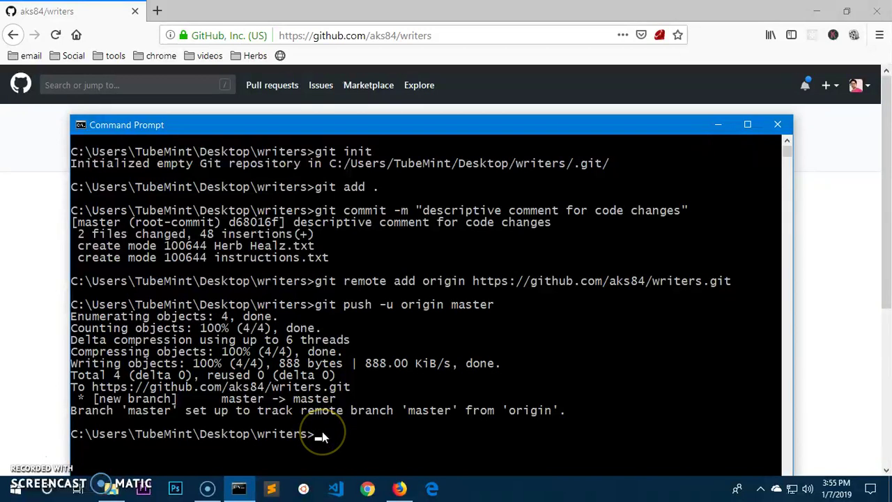
pyautogui.moveTo(103, 337)
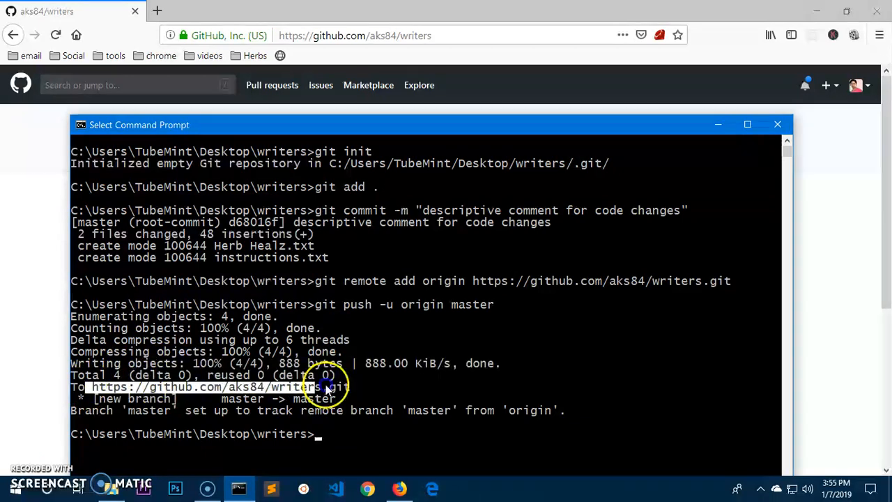
# Select the pushed github.com/aks84/writers.git address in the push output
pyautogui.doubleClick(301, 386)
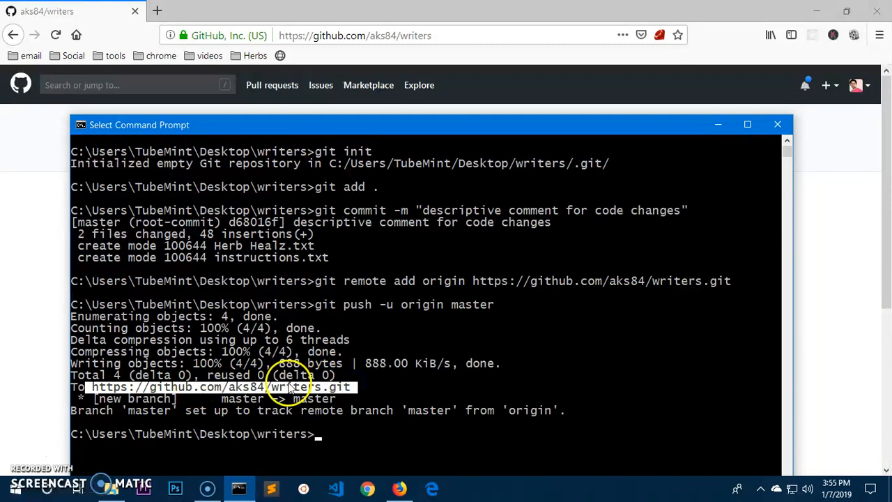